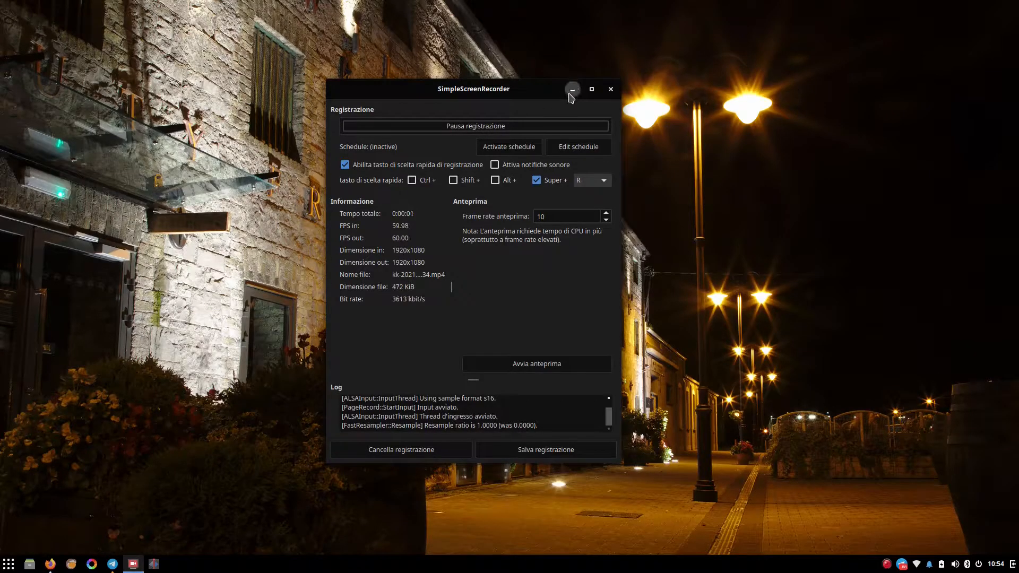
# Minimize the SimpleScreenRecorder window so only the desktop shows while recording.
pyautogui.click(571, 89)
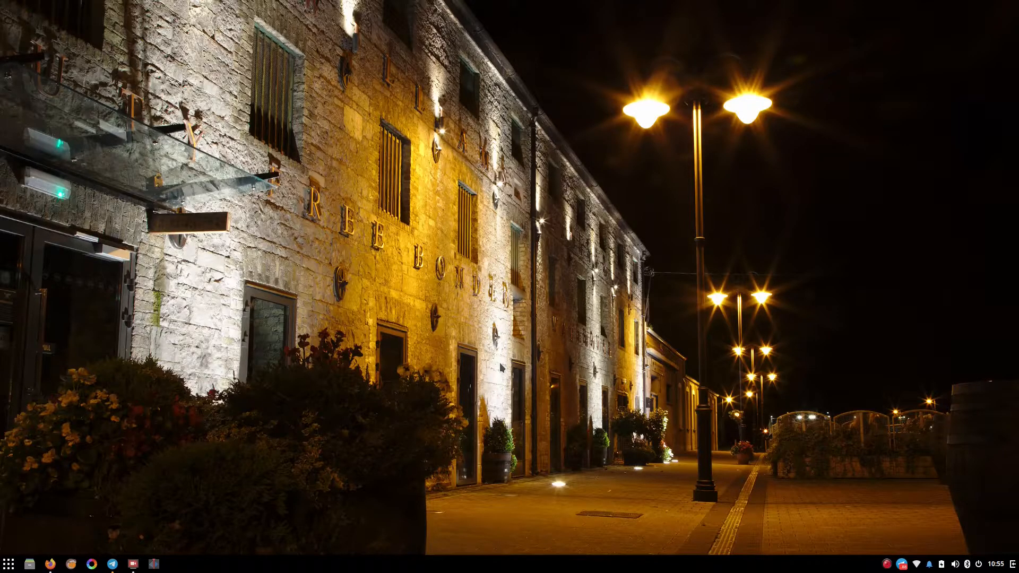
pyautogui.moveTo(315, 469)
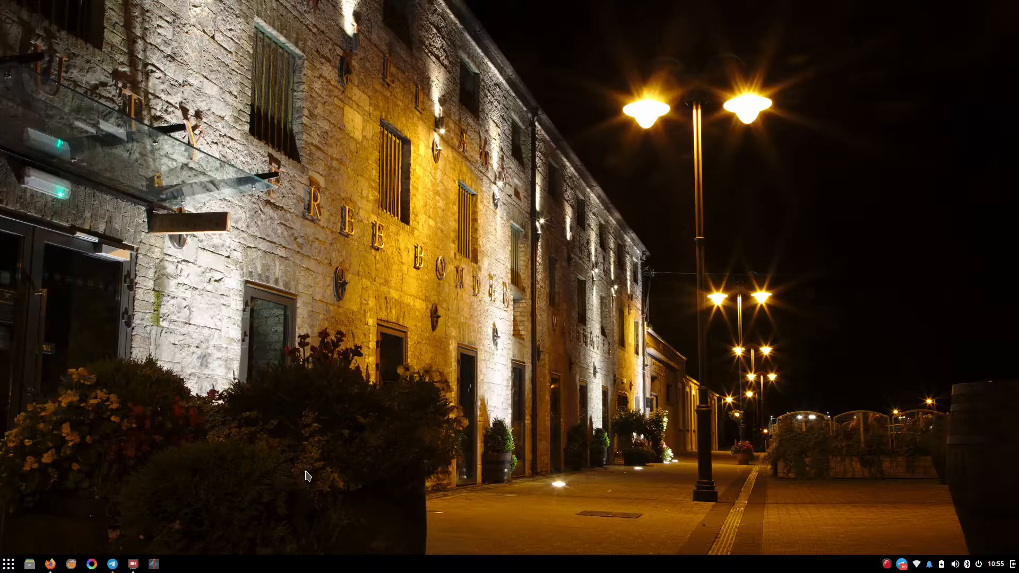
pyautogui.moveTo(492, 355)
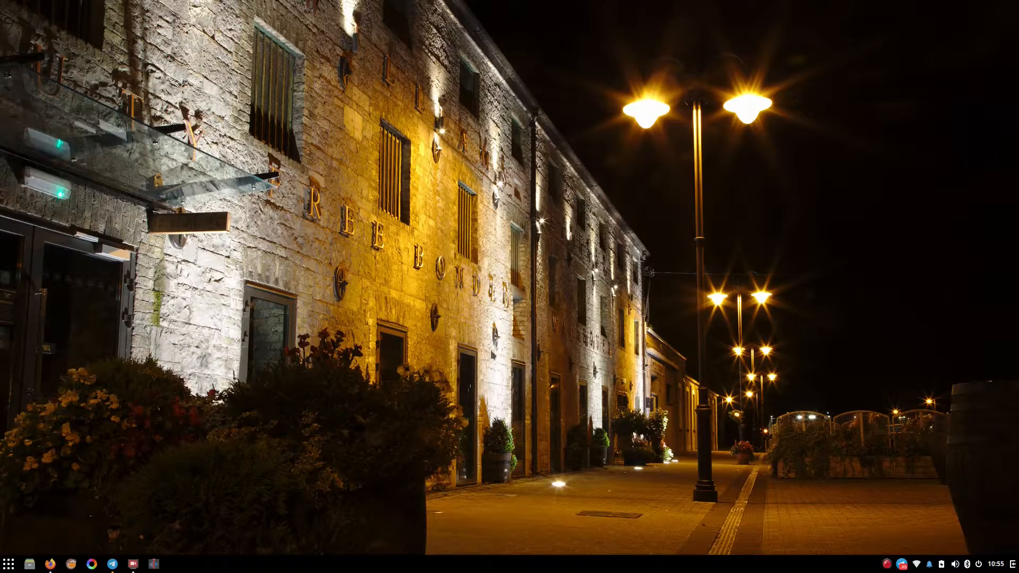
pyautogui.click(992, 562)
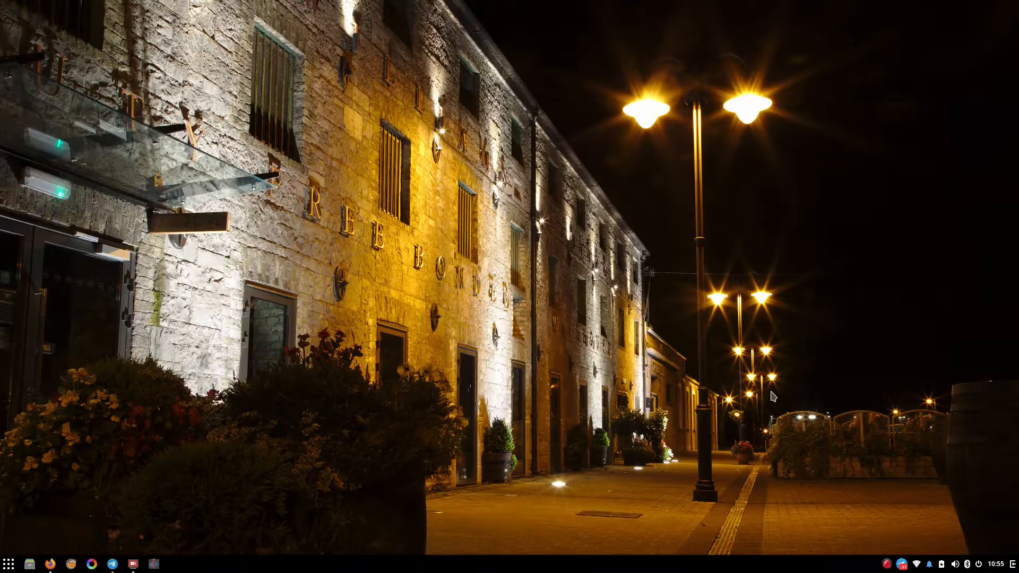
pyautogui.moveTo(691, 342)
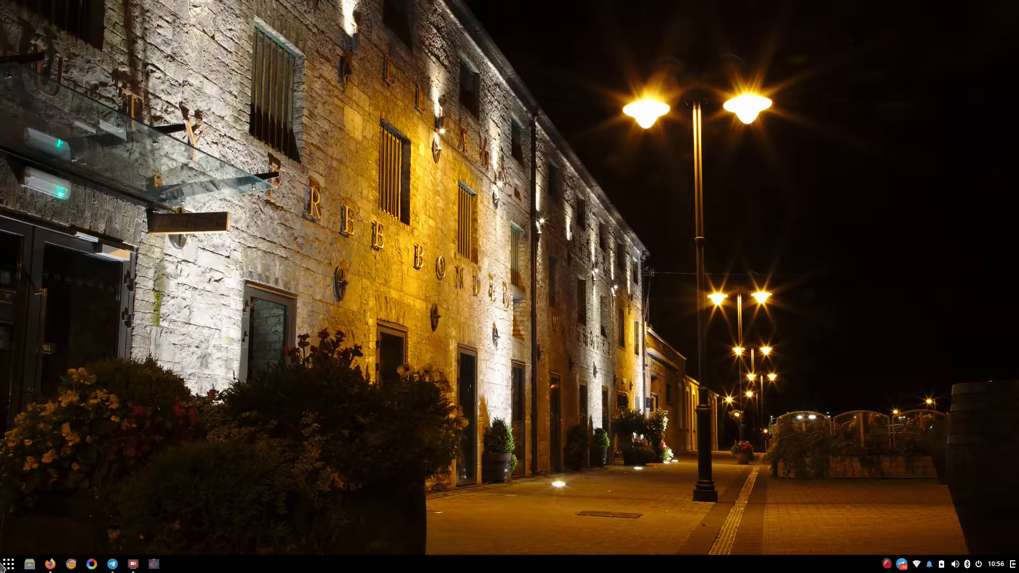
pyautogui.moveTo(277, 341)
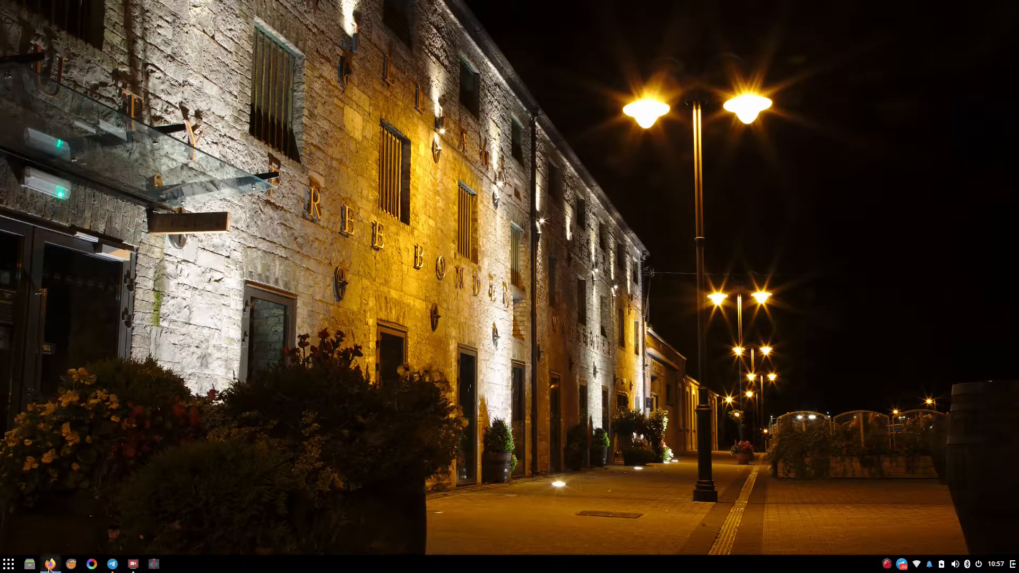
pyautogui.moveTo(49, 562)
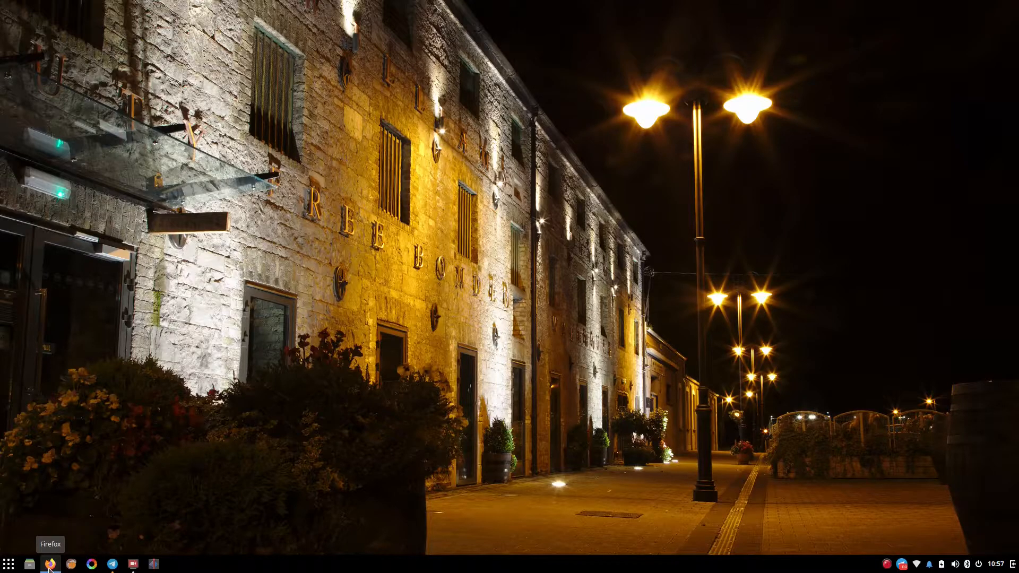
# Open the nvidia-optimus-manager repo in Firefox and download it as a ZIP.
pyautogui.click(49, 564)
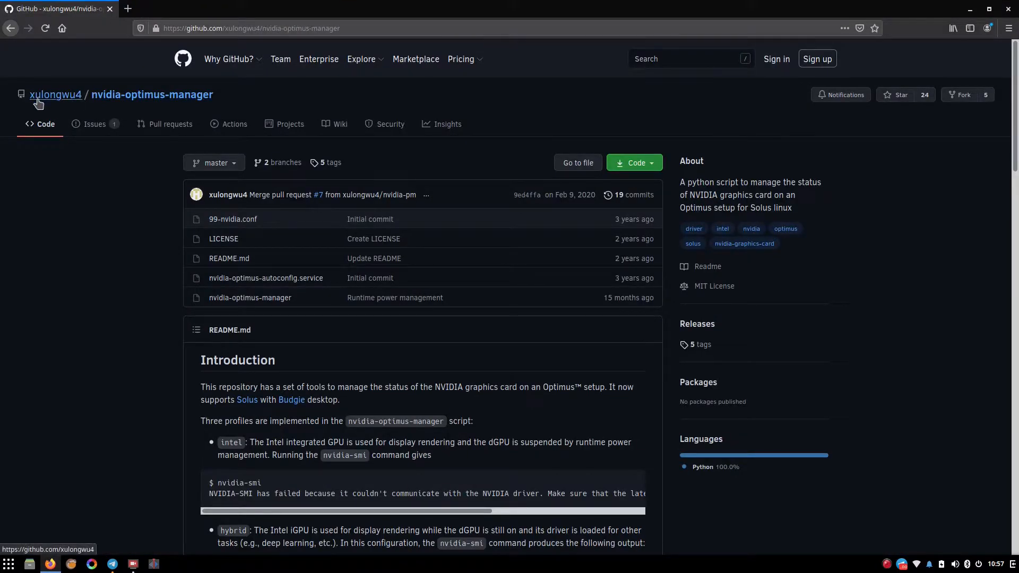
pyautogui.moveTo(55, 94)
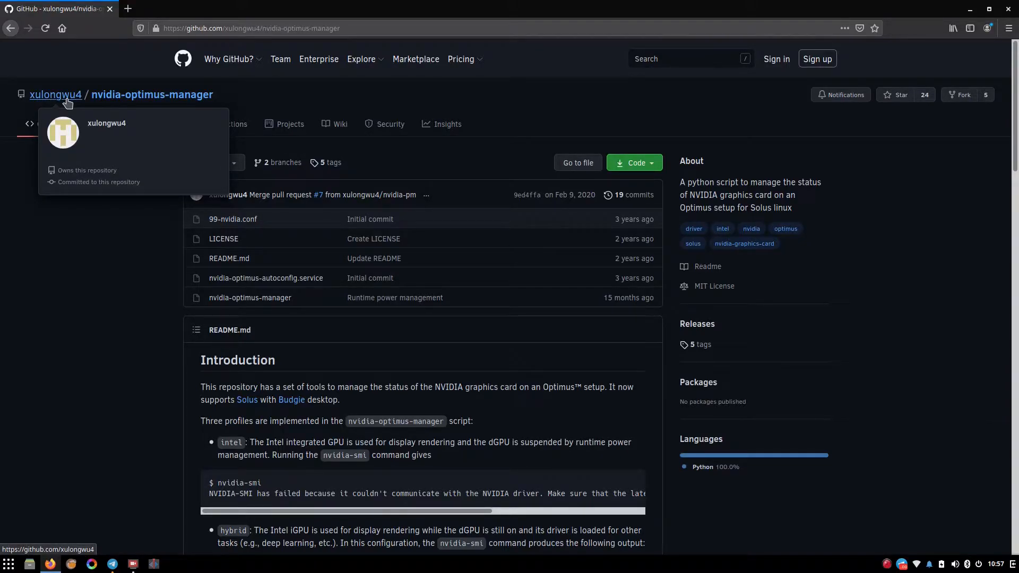
pyautogui.moveTo(48, 110)
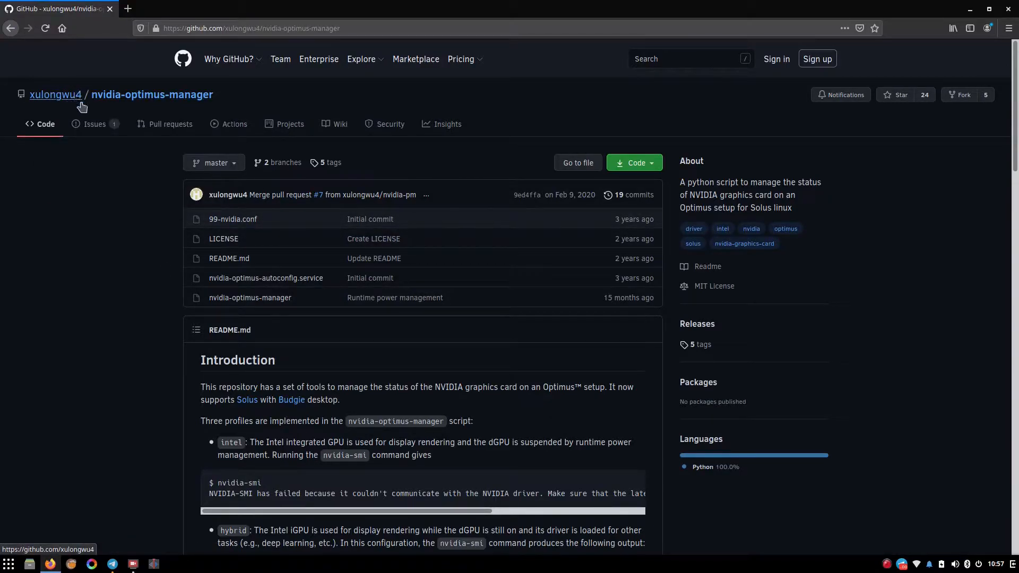
pyautogui.click(629, 162)
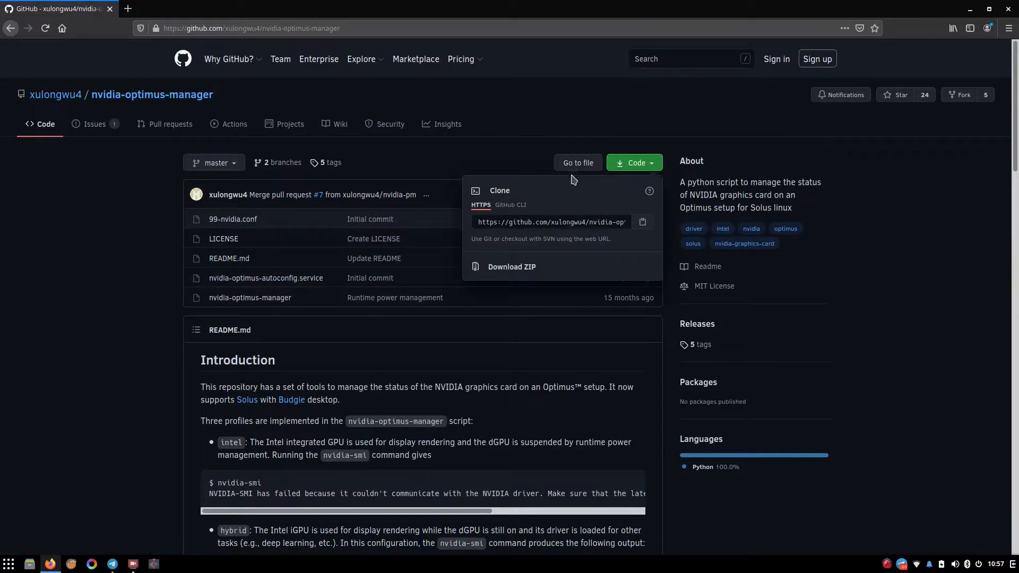
pyautogui.click(601, 134)
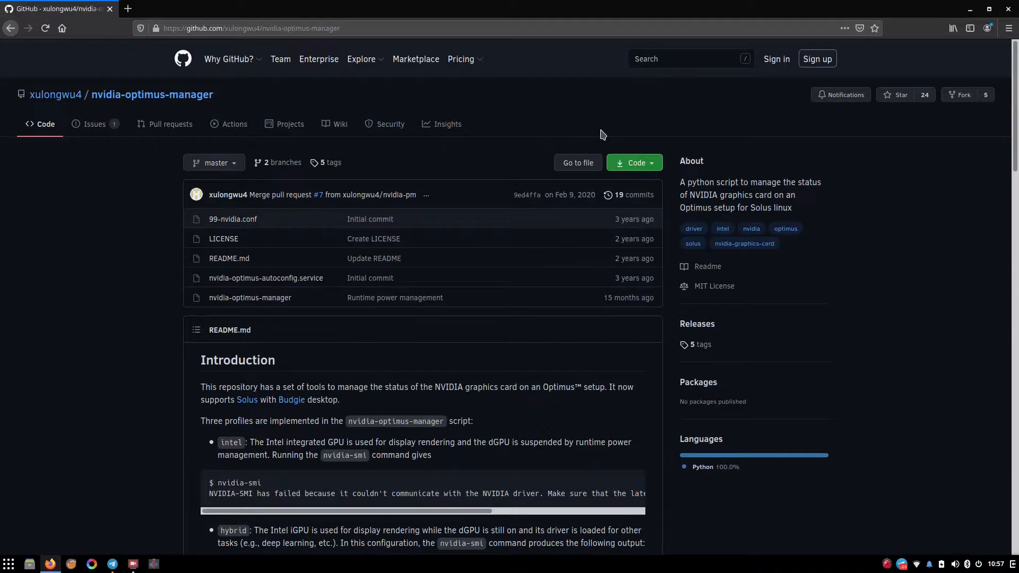
pyautogui.click(631, 163)
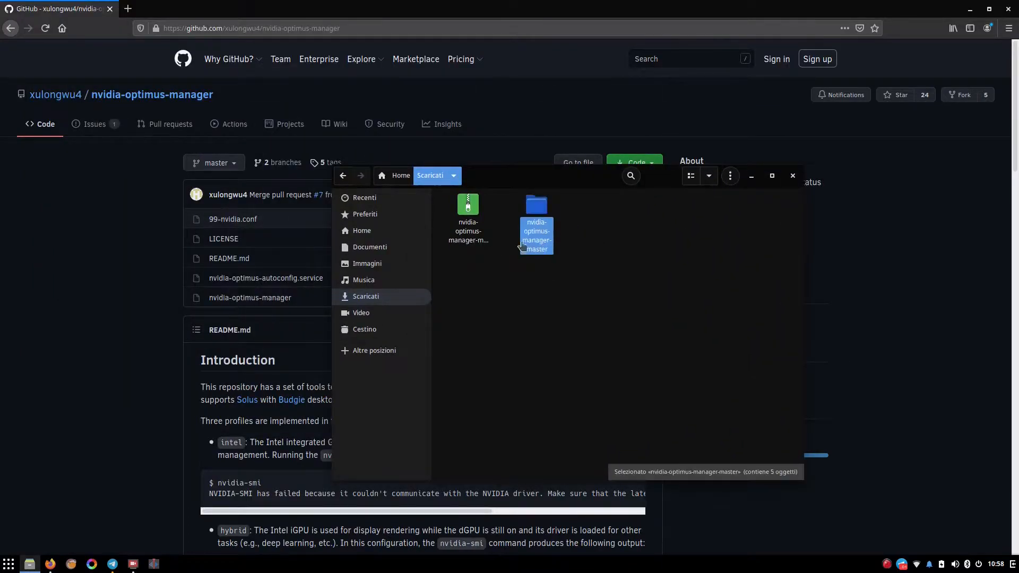
# Open nvidia-optimus-manager-master in Scaricati to list its five files.
pyautogui.click(467, 205)
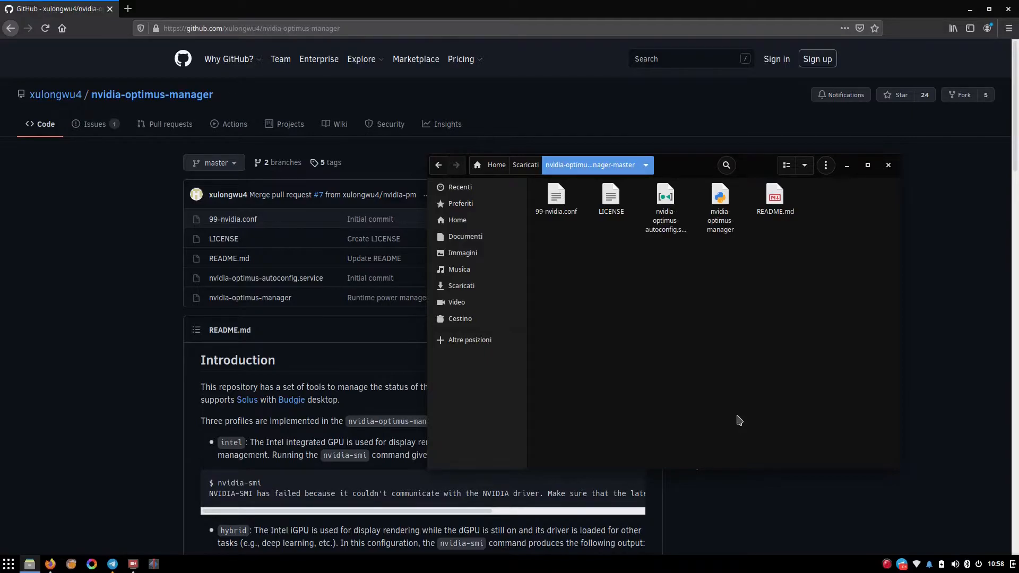
pyautogui.moveTo(643, 389)
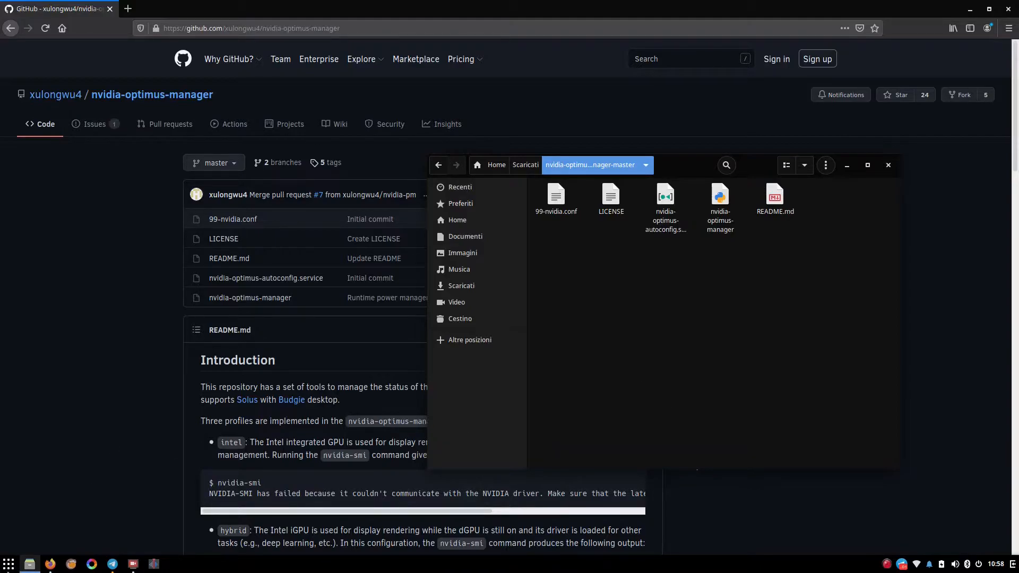
# Confirm in DoFlicky that the NVIDIA main-series driver is installed, then open Terminal.
pyautogui.click(9, 563)
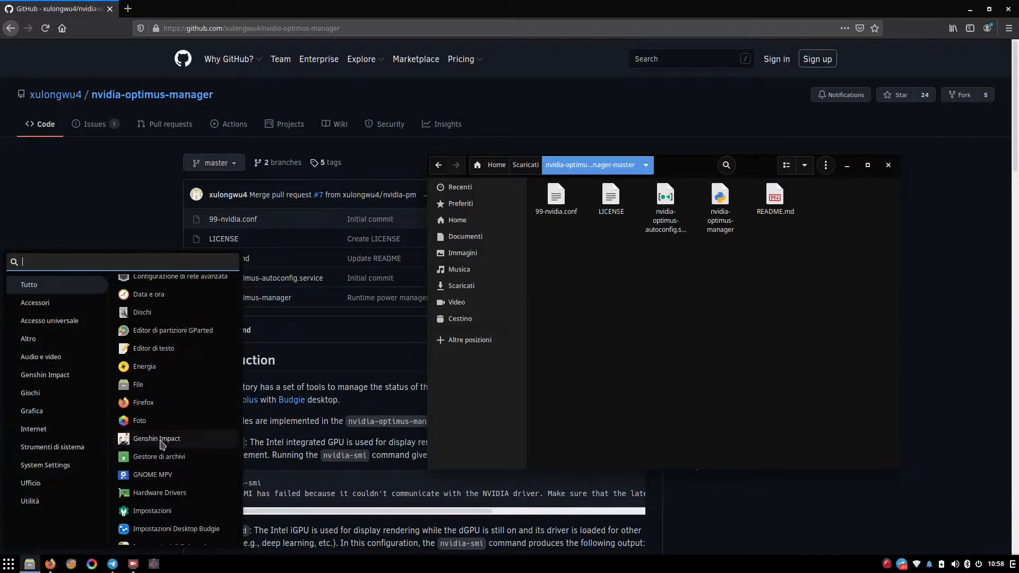
pyautogui.scroll(-3)
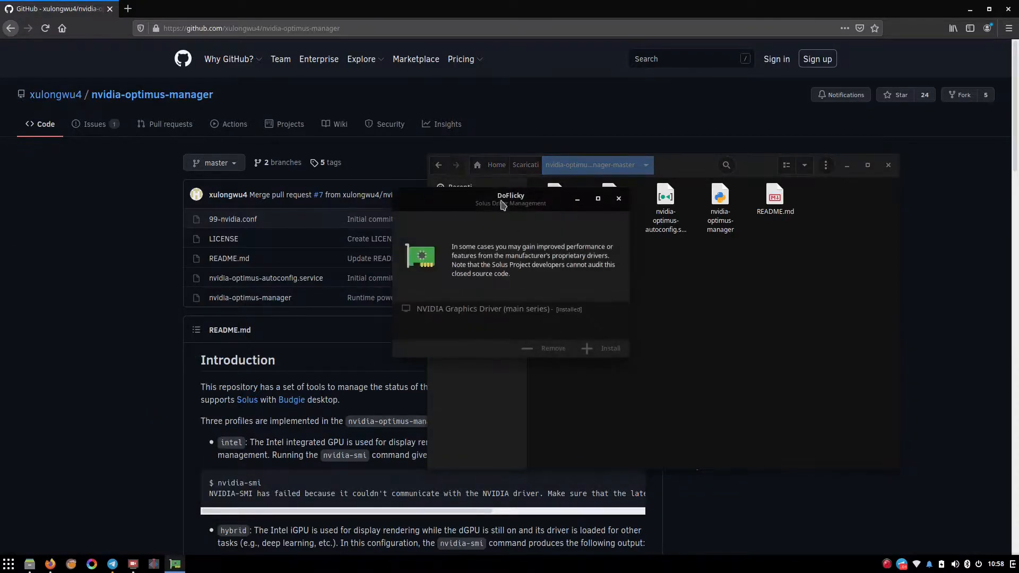
pyautogui.moveTo(511, 198); pyautogui.dragTo(495, 187)
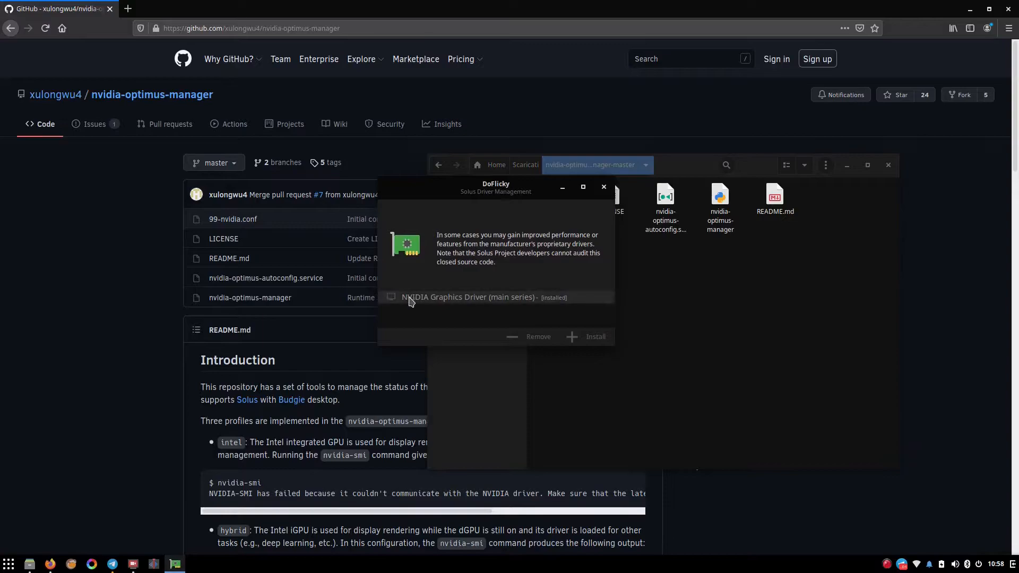
pyautogui.click(468, 298)
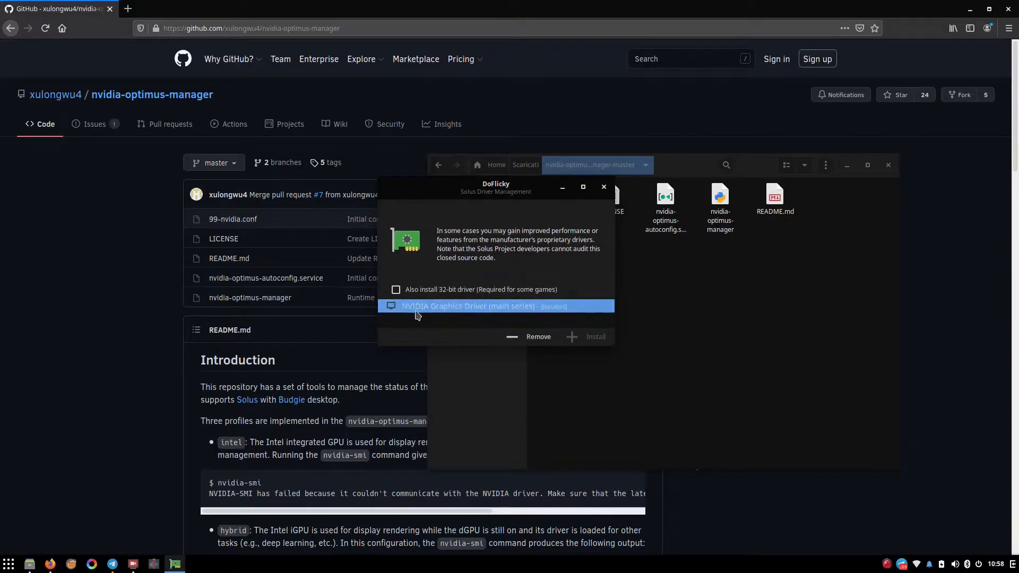
pyautogui.click(396, 289)
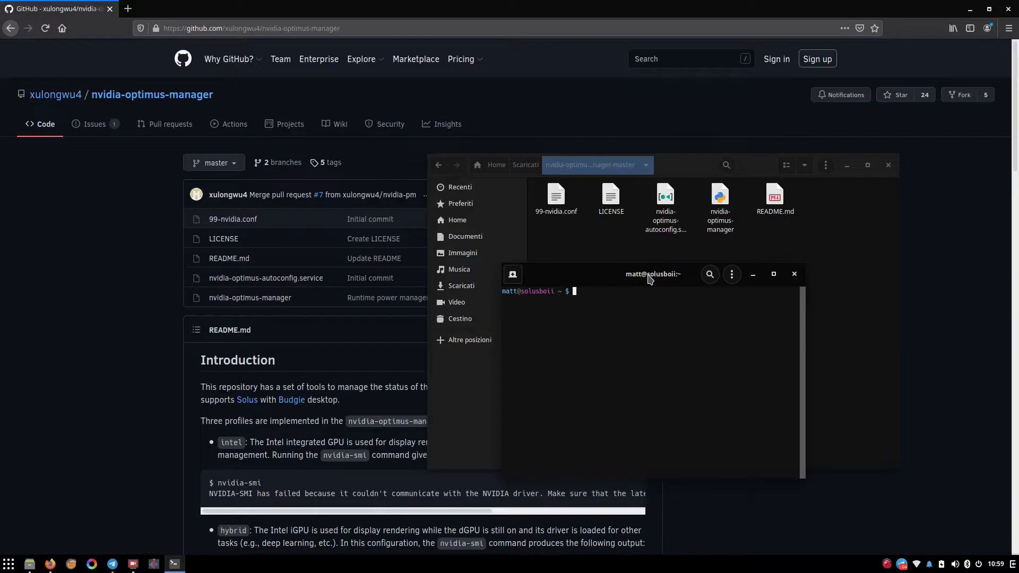
# Create the /etc/modprobe.d directory with sudo mkdir.
pyautogui.write('sudo mkdir -p /etc')
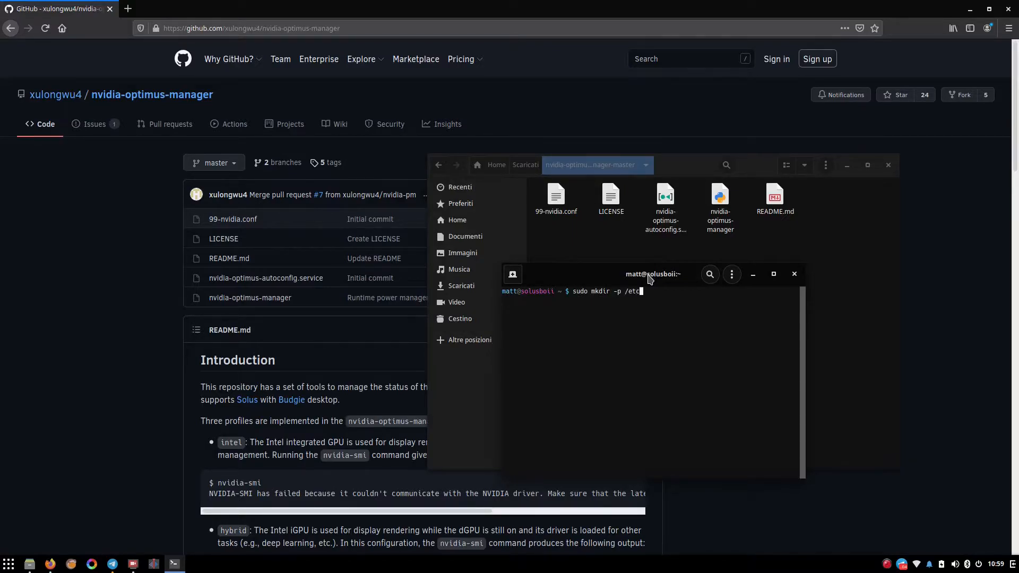
pyautogui.write('modprobe.')
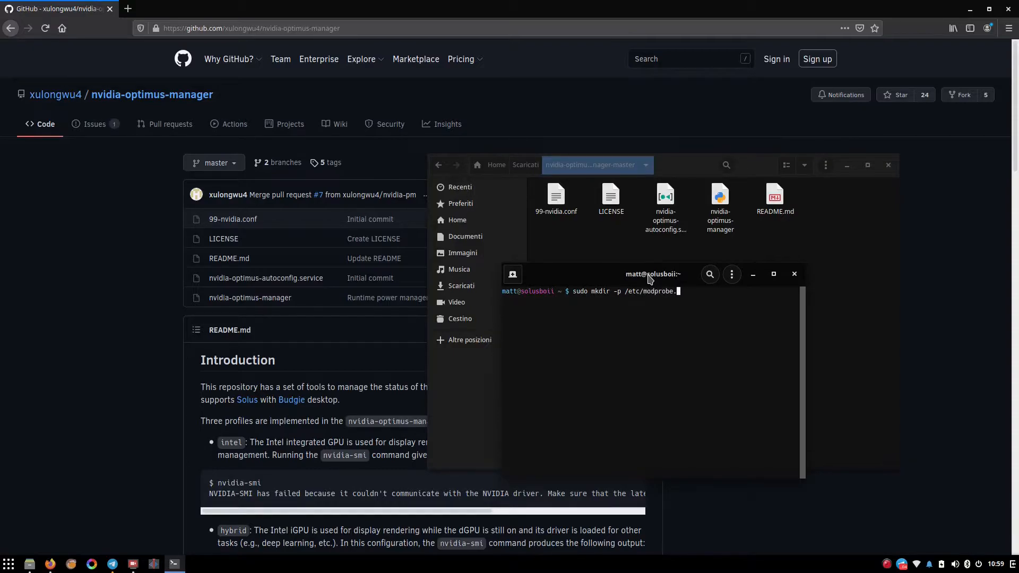
pyautogui.write('d')
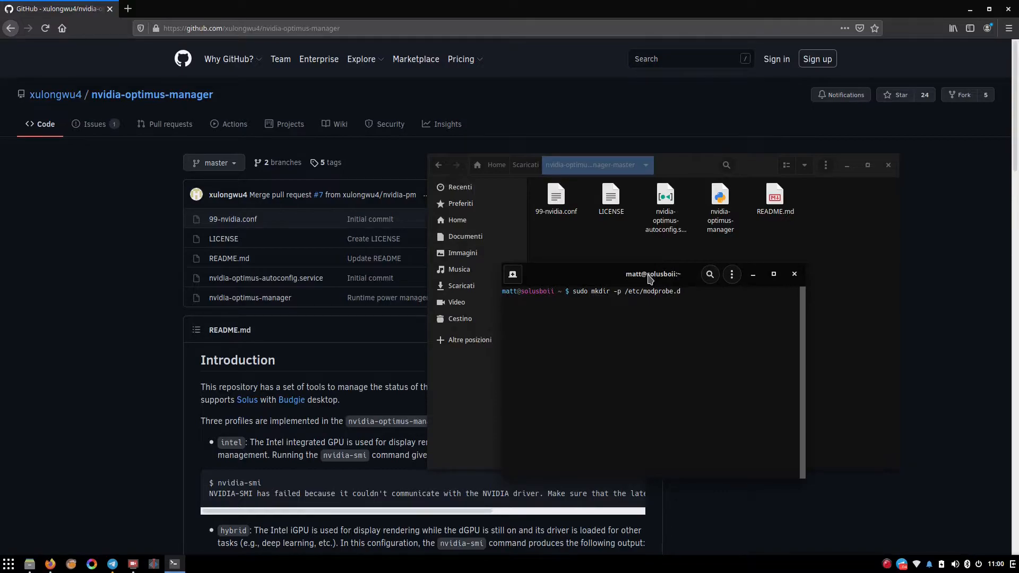
pyautogui.press('BackSpace')
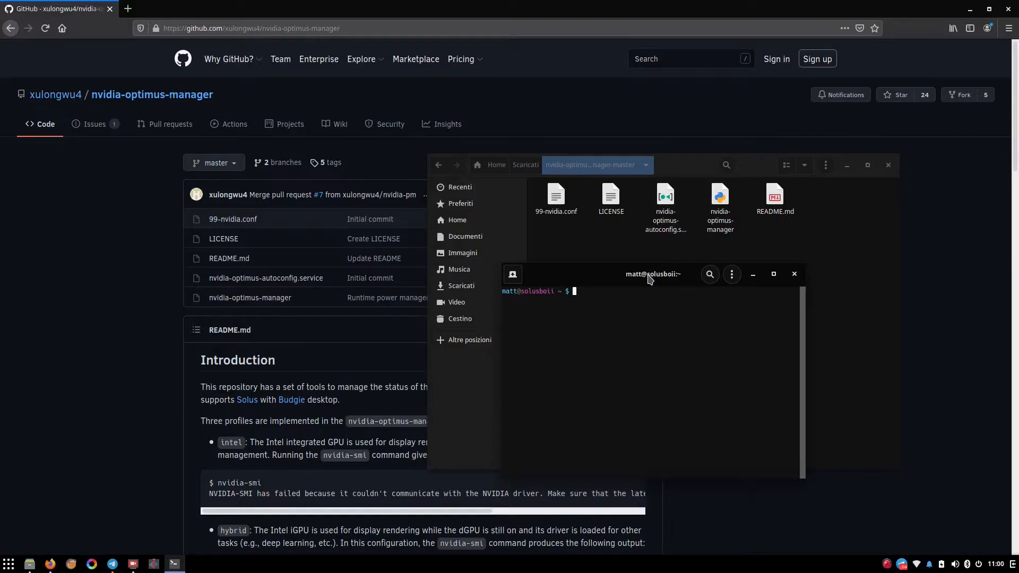
# Enter sudo echo "blacklist nvidia" | sudo tee /etc/modprobe.d/blacklist-nvidia.conf.
pyautogui.write('echo "blackli')
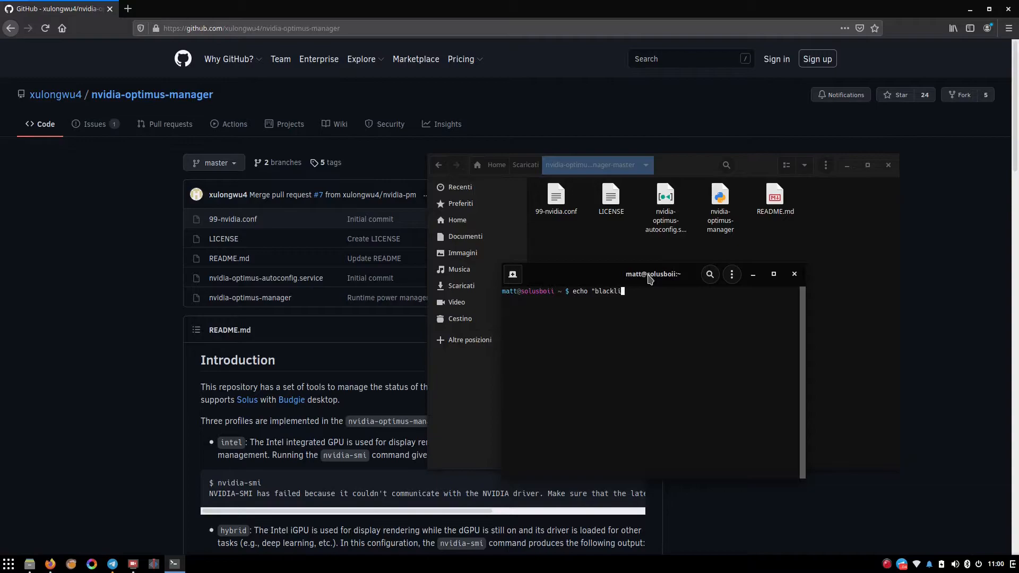
pyautogui.write('sudo')
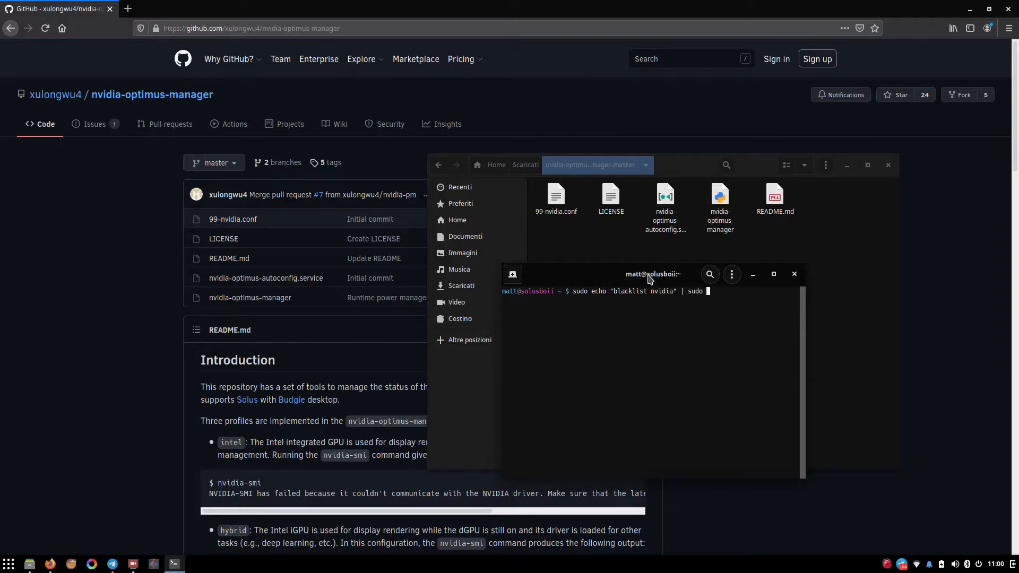
pyautogui.write('tee')
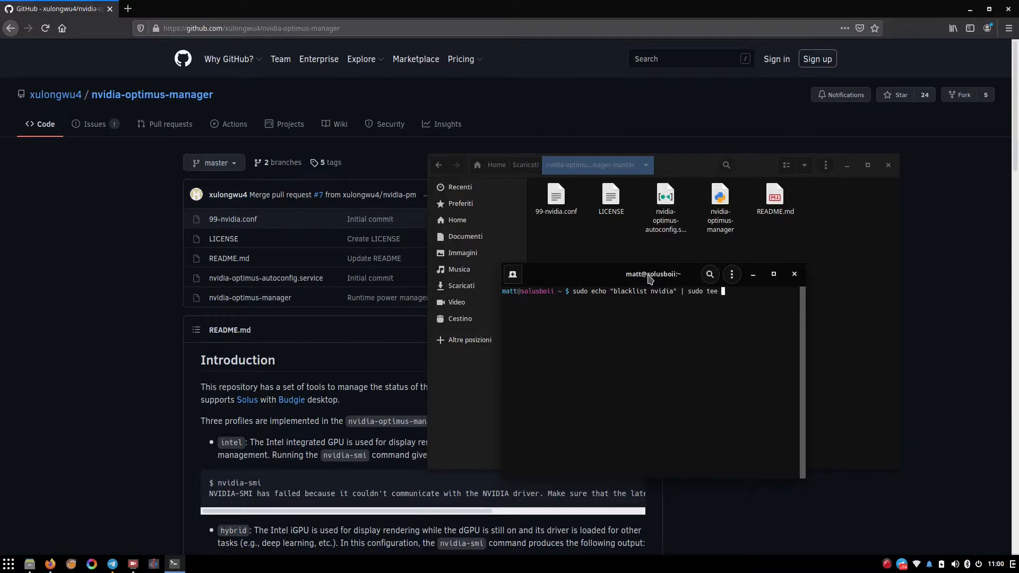
pyautogui.write('/etc')
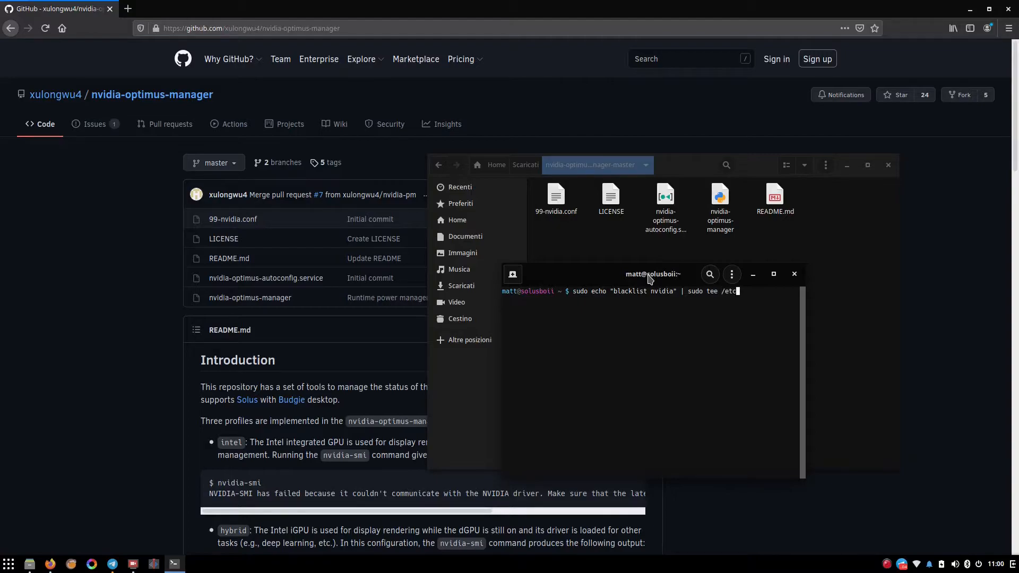
pyautogui.write('modprobe.d/blacklist-nvidia')
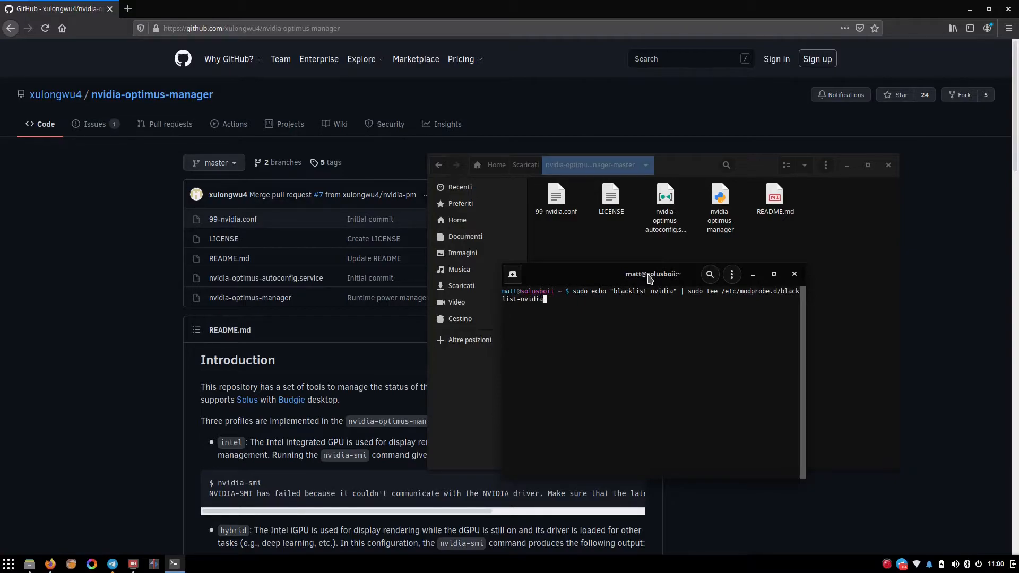
pyautogui.write('.conf')
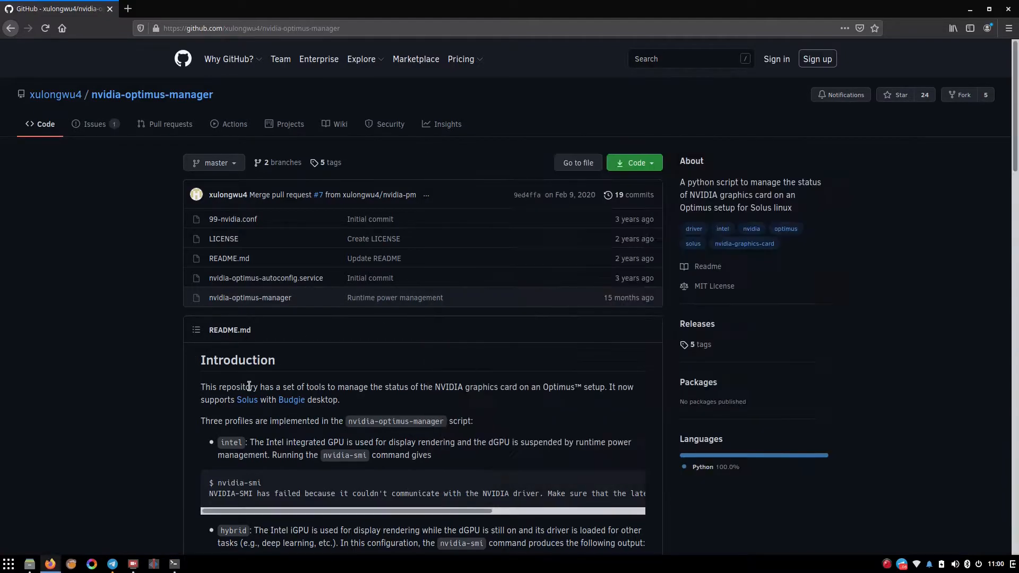
# Scroll the README to the pre-installation and Installation sections and move the terminal aside.
pyautogui.scroll(-3)
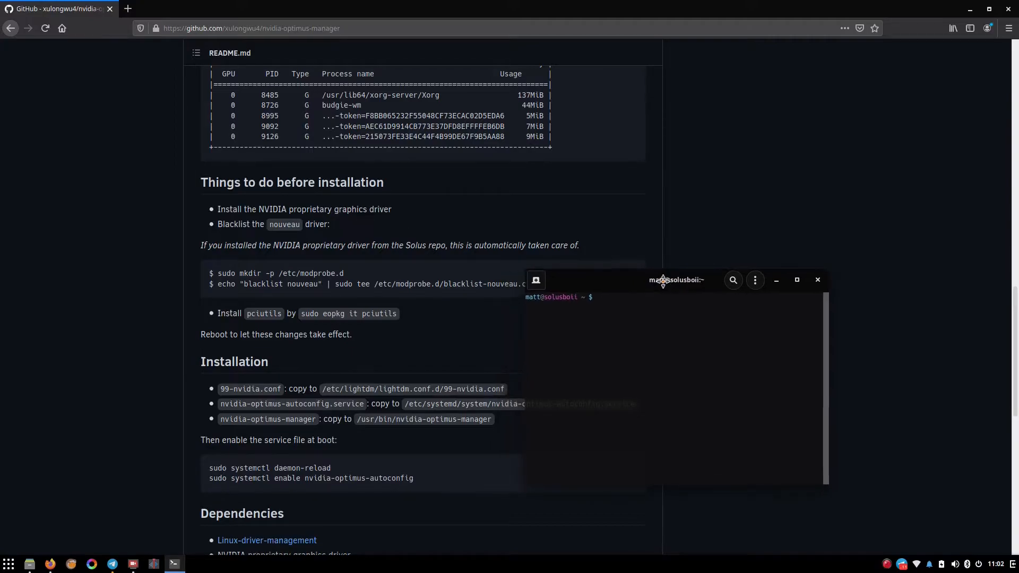
pyautogui.moveTo(662, 280); pyautogui.dragTo(773, 255)
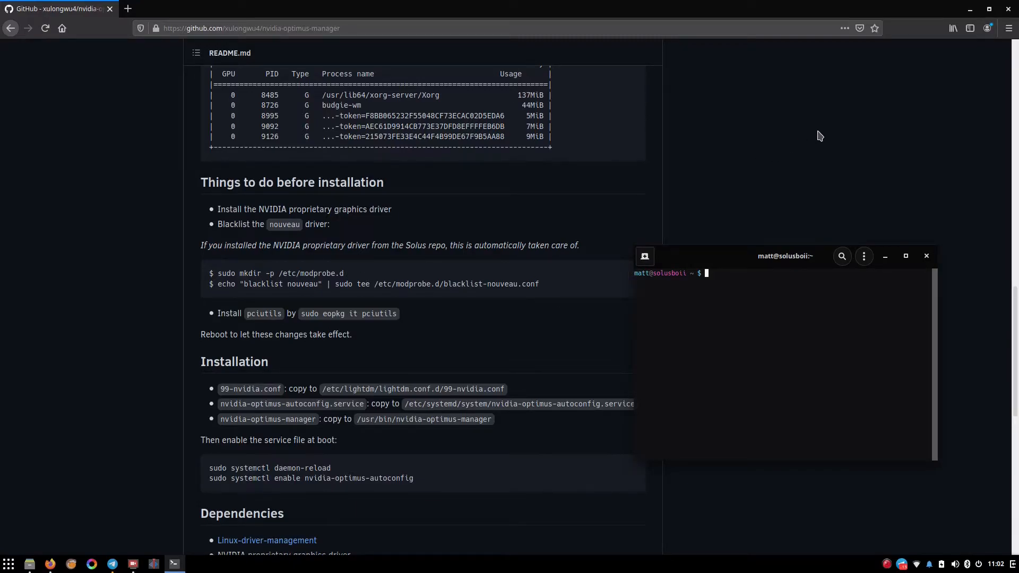
pyautogui.moveTo(783, 118)
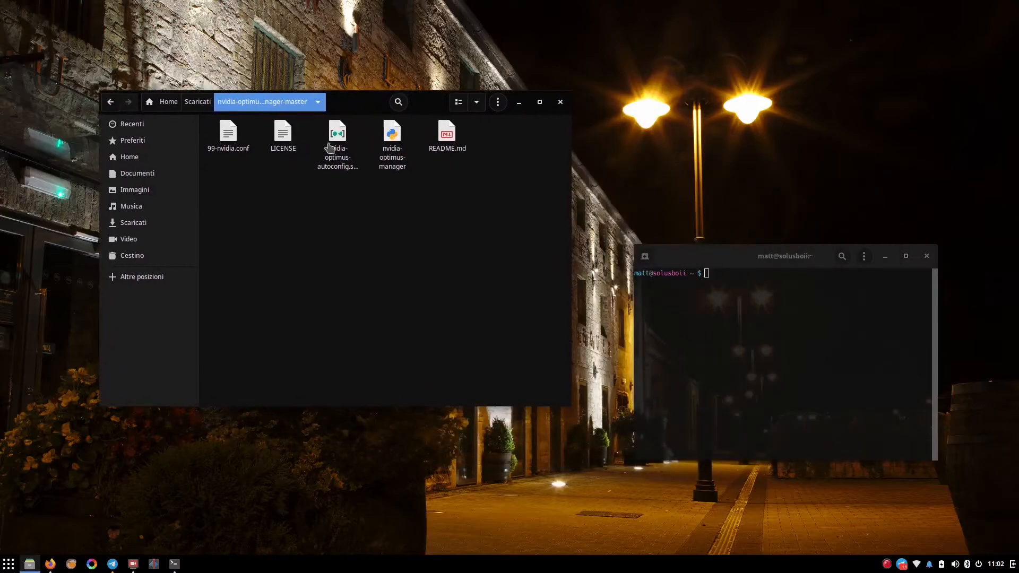
# Run sudo nautilus and enter the administrator password to open a root file manager.
pyautogui.moveTo(784, 255); pyautogui.dragTo(739, 190)
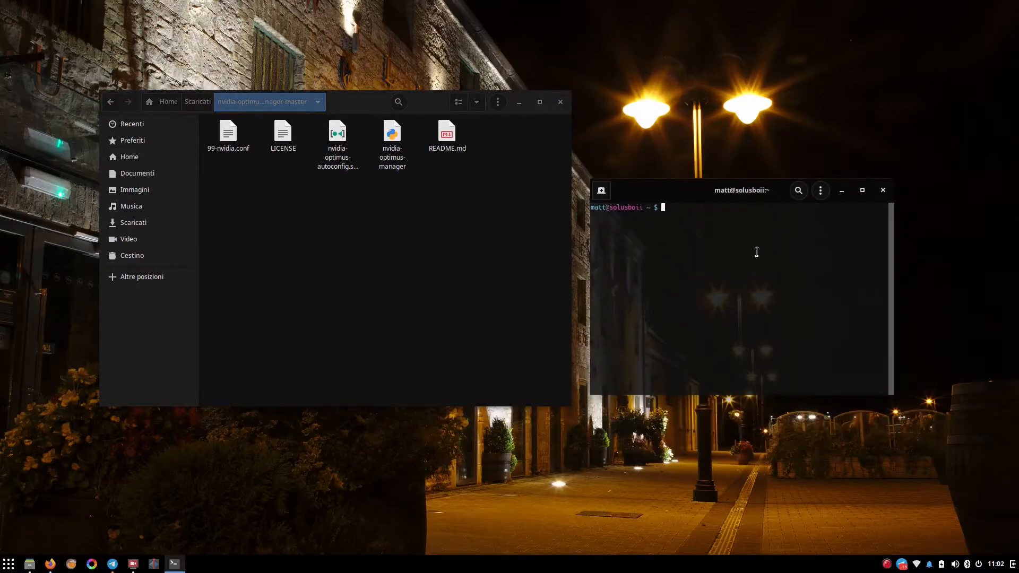
pyautogui.write('sudo')
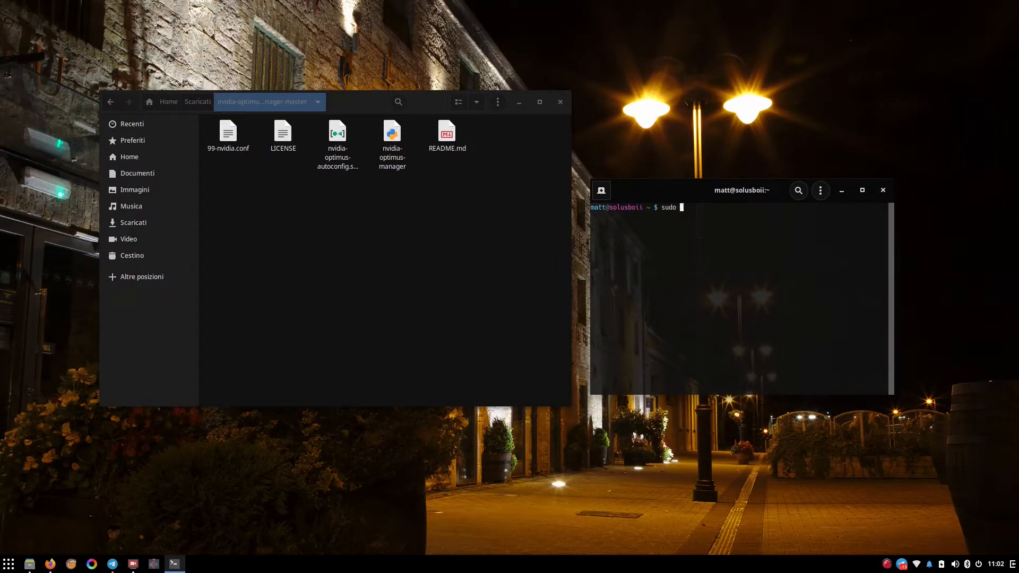
pyautogui.write('nauti')
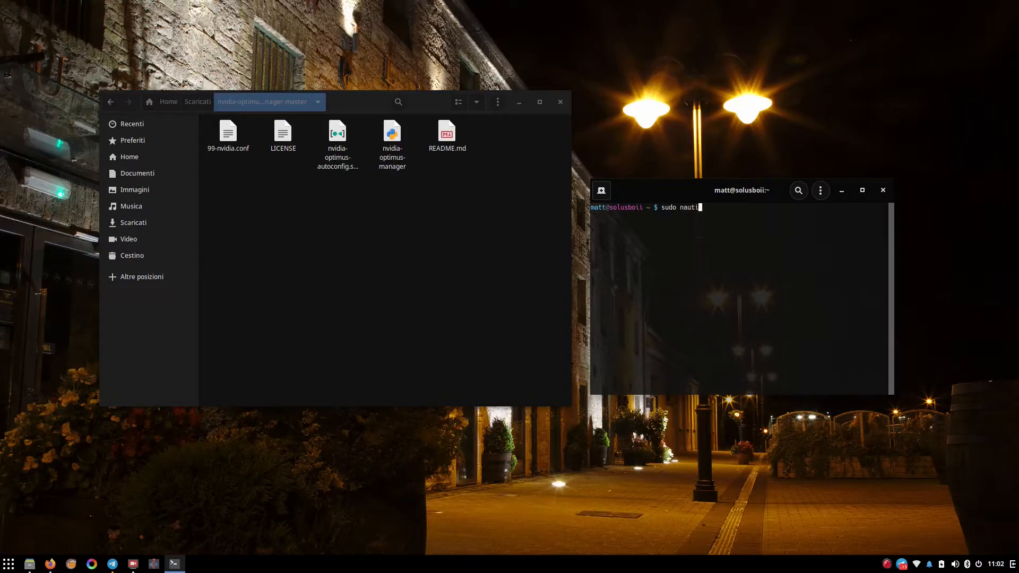
pyautogui.press('Return')
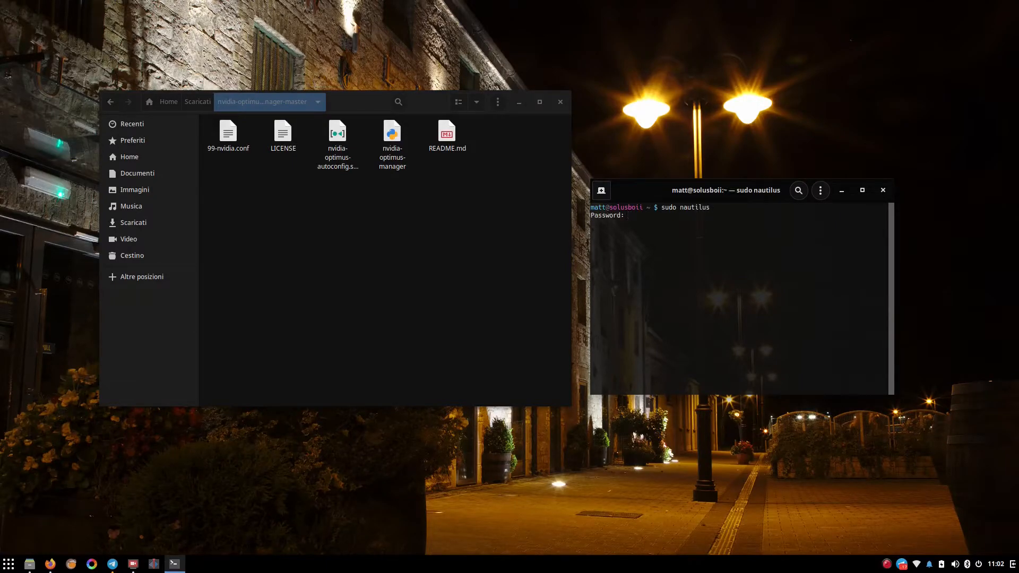
pyautogui.press('Return')
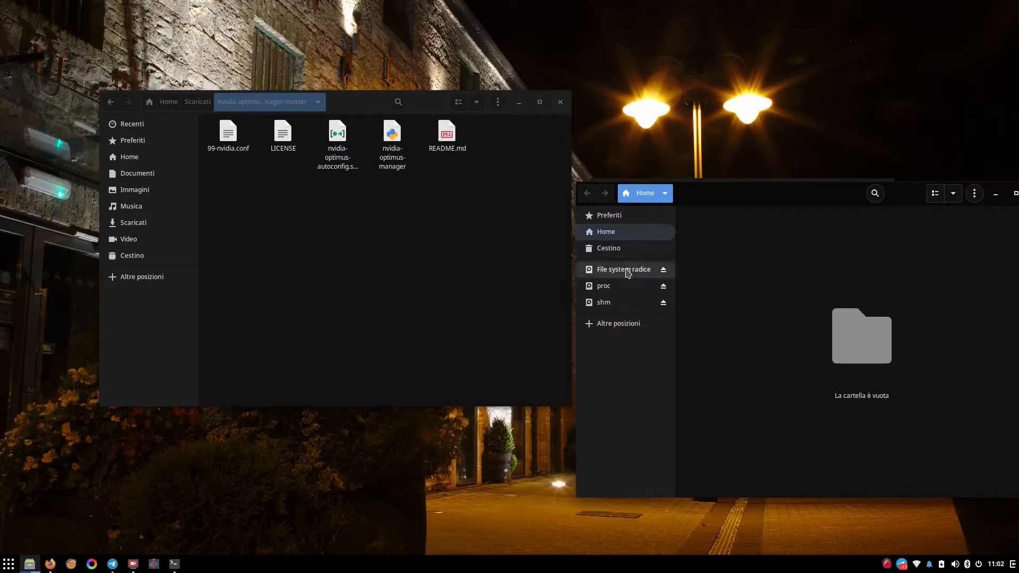
# Browse root Nautilus into /etc/gdm, where 99-nvidia.conf sits beside custom.conf.
pyautogui.click(228, 133)
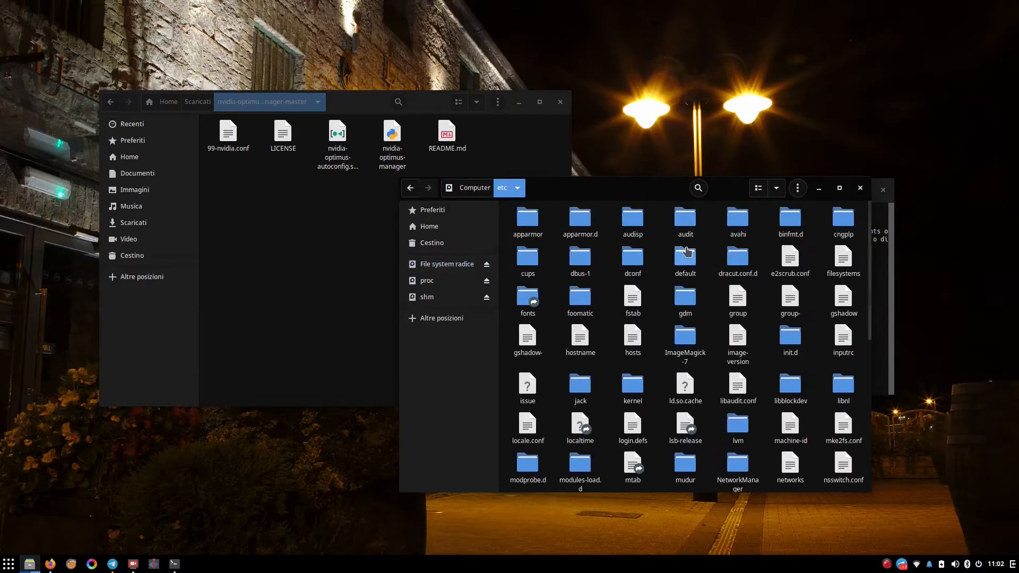
pyautogui.doubleClick(684, 296)
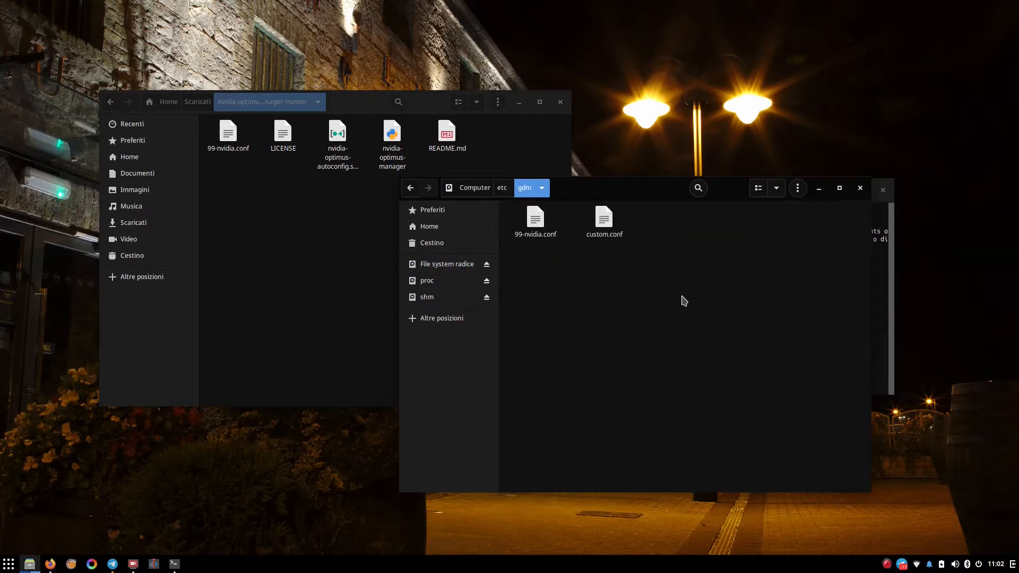
pyautogui.click(535, 217)
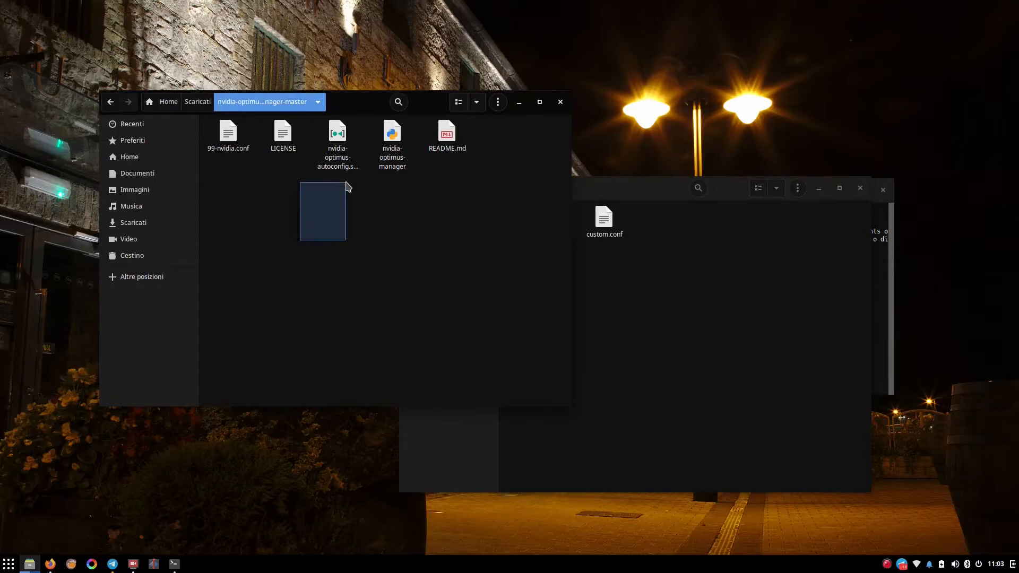
# Verify nvidia-optimus-autoconfig.service is in /etc/systemd/system, then return to the filesystem root.
pyautogui.click(338, 136)
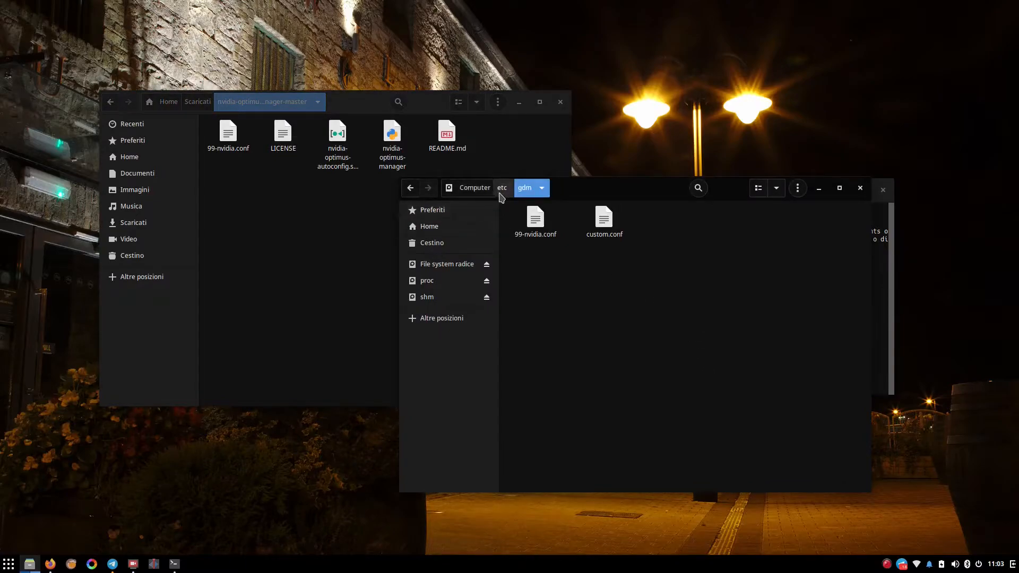
pyautogui.click(501, 188)
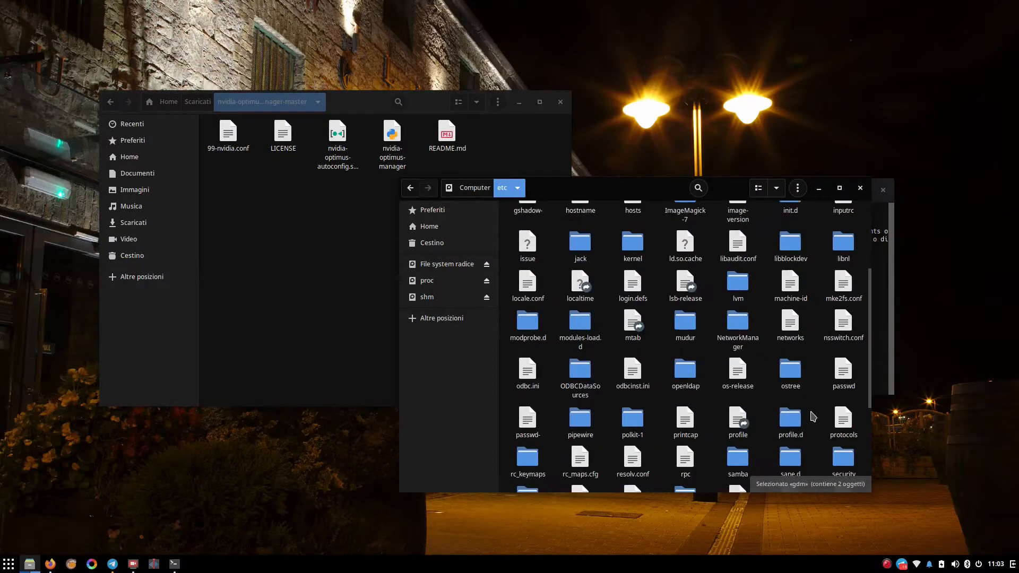
pyautogui.scroll(-3)
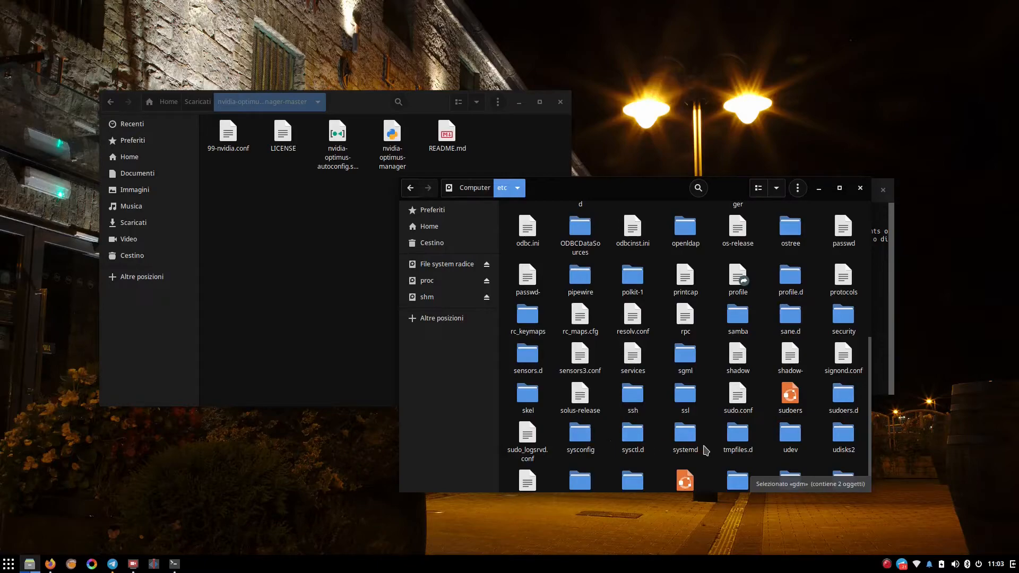
pyautogui.doubleClick(685, 435)
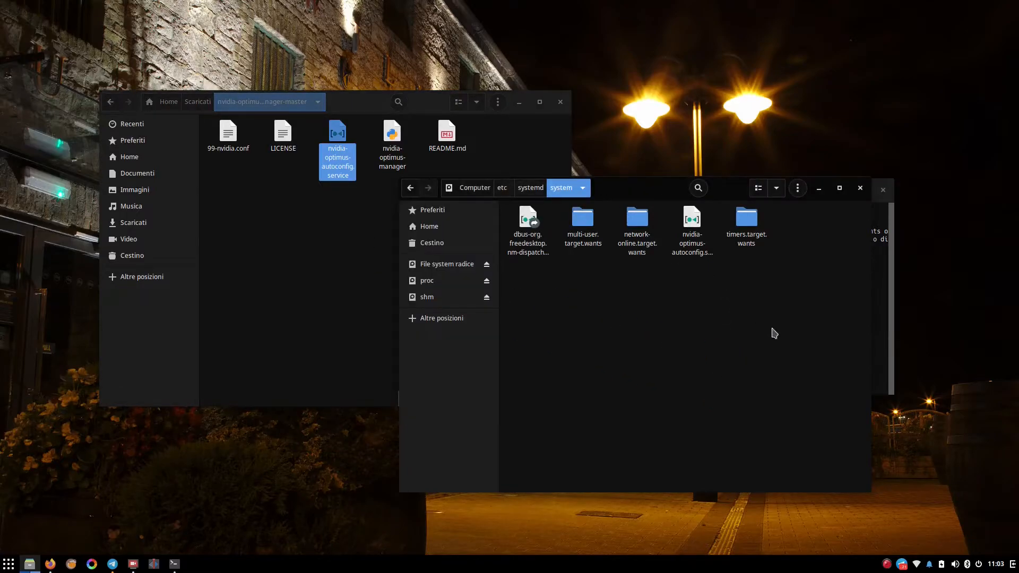
pyautogui.click(391, 137)
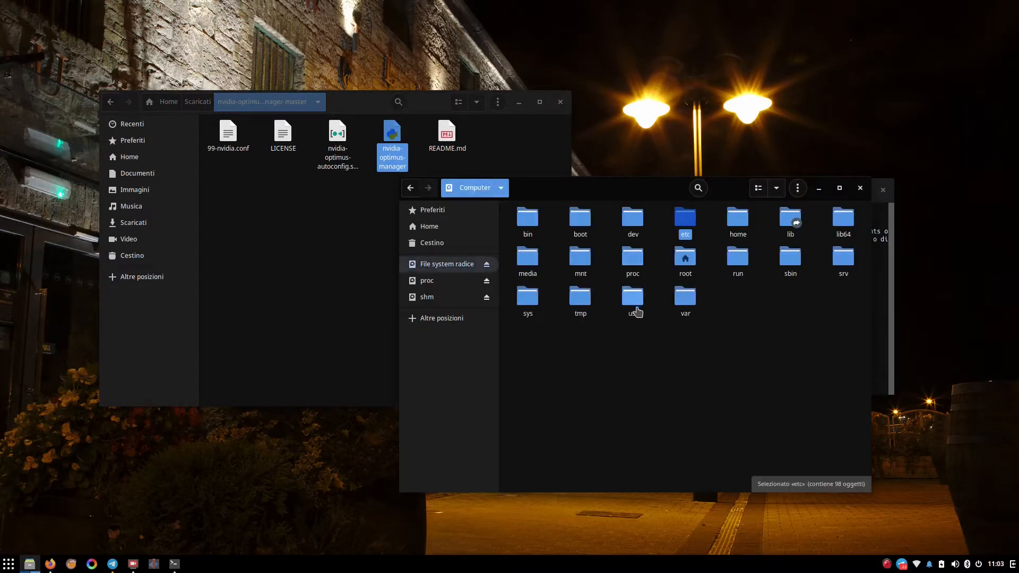
# Open the usr folder from the Computer view, then close the root Nautilus window.
pyautogui.doubleClick(632, 299)
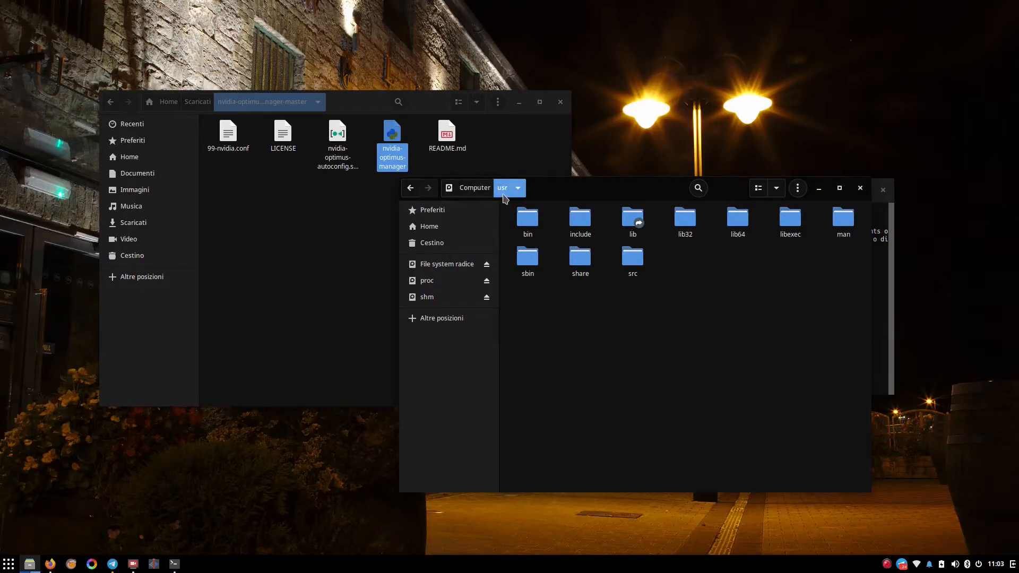
pyautogui.moveTo(535, 197)
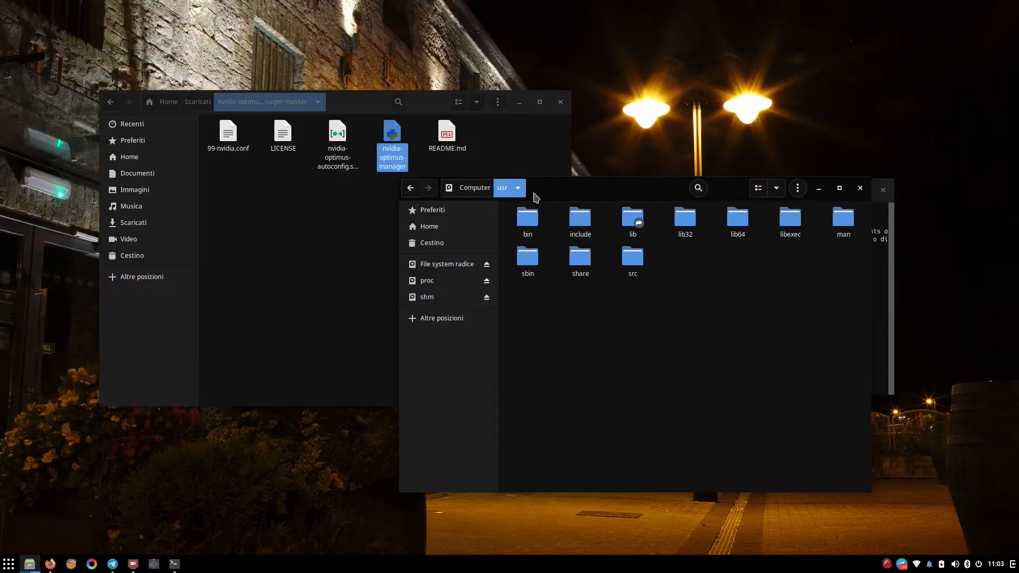
pyautogui.moveTo(669, 246)
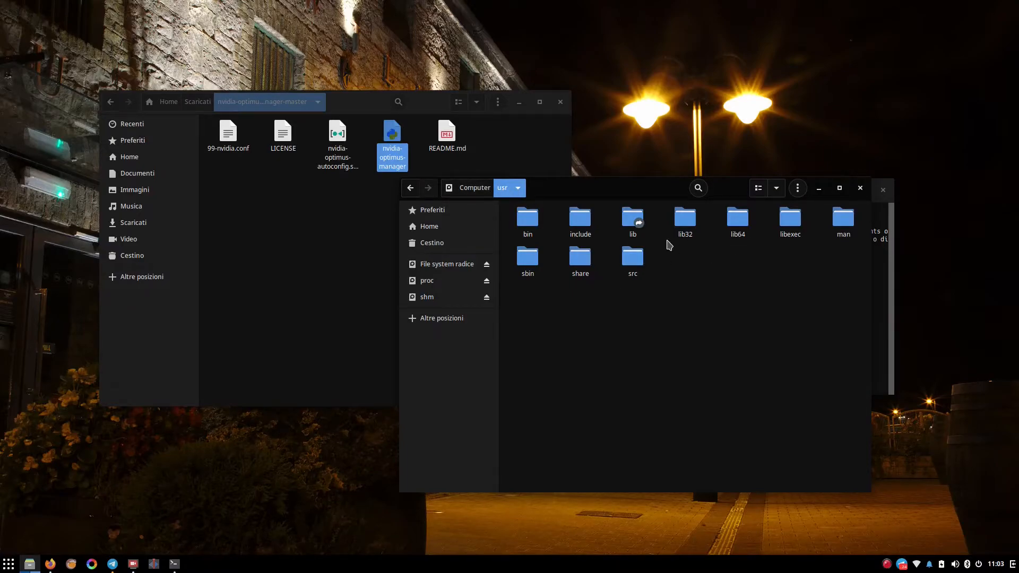
pyautogui.moveTo(843, 265)
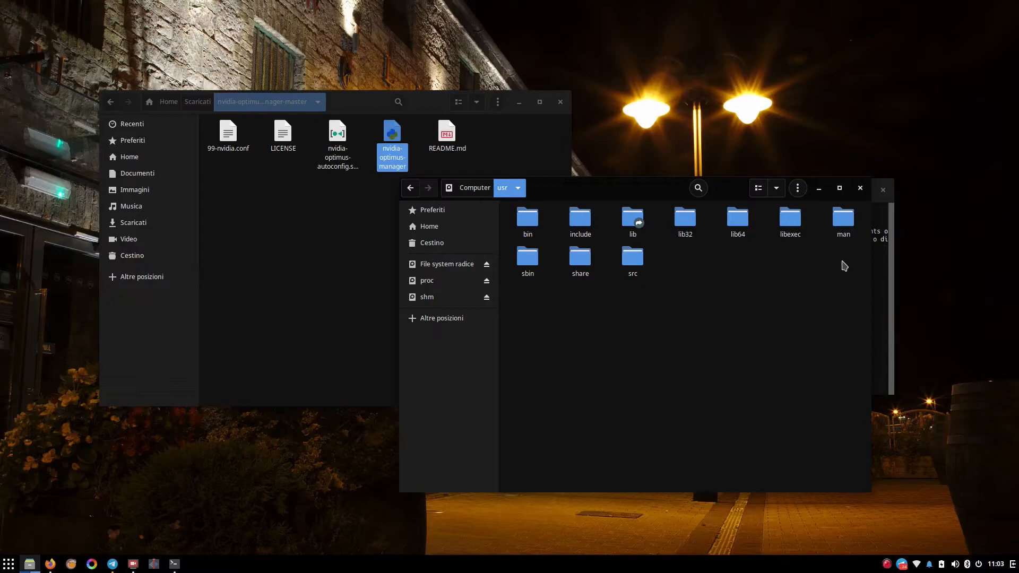
pyautogui.moveTo(606, 276)
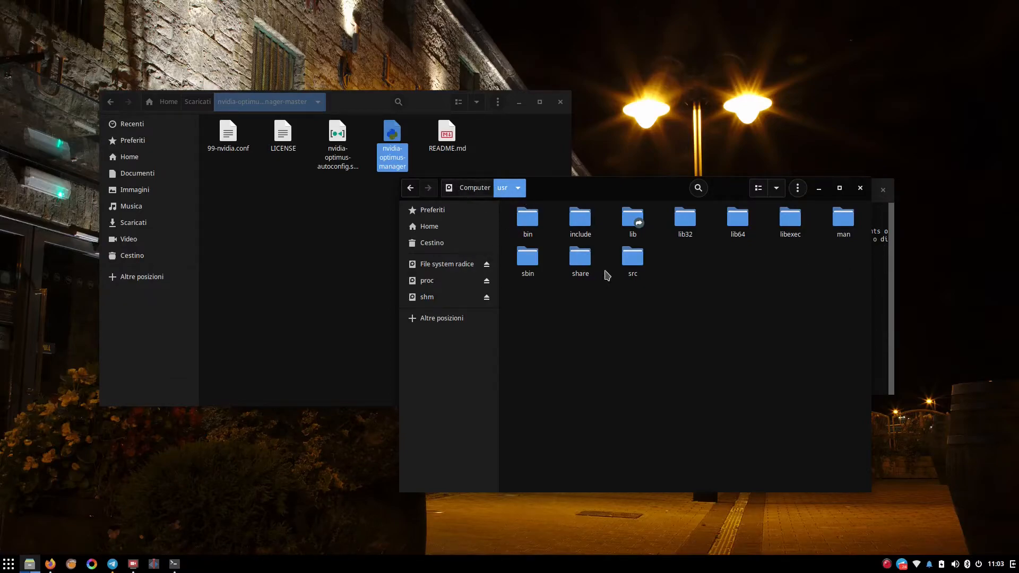
pyautogui.click(527, 218)
pyautogui.write('clear')
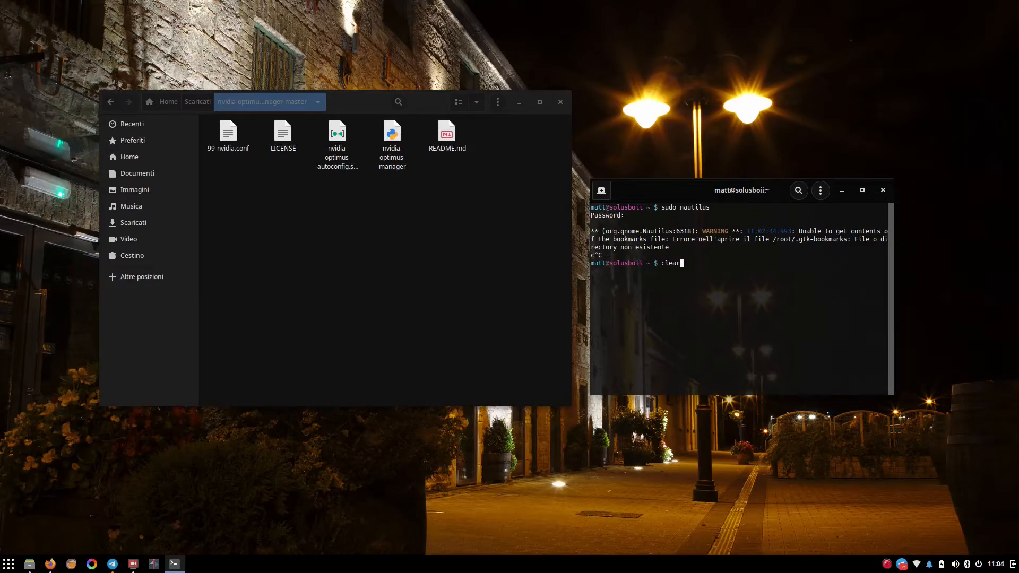
# Run nvidia-optimus-manager to print its usage, then start the status subcommand.
pyautogui.write('nvidia-')
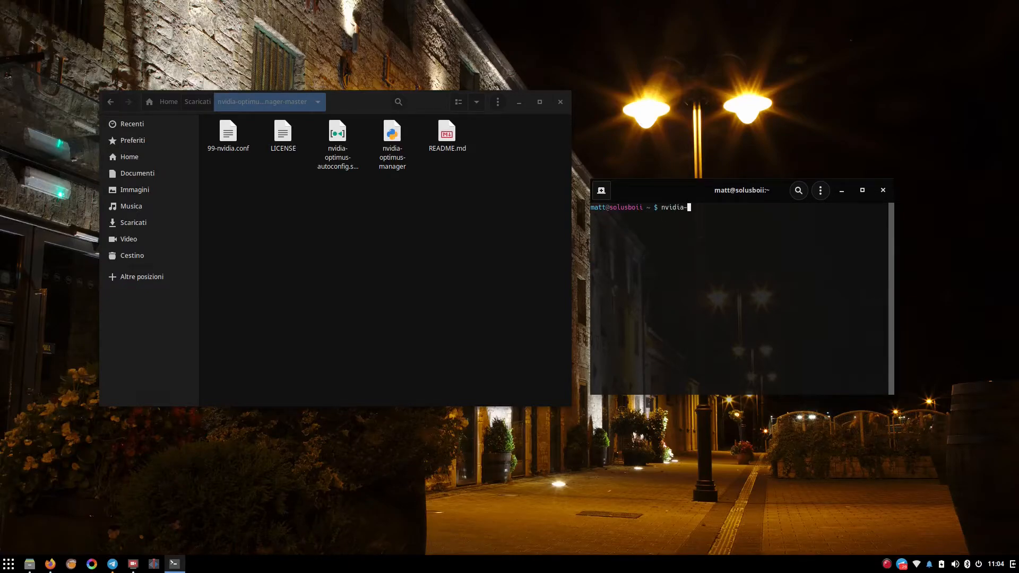
pyautogui.write('optimus-manav')
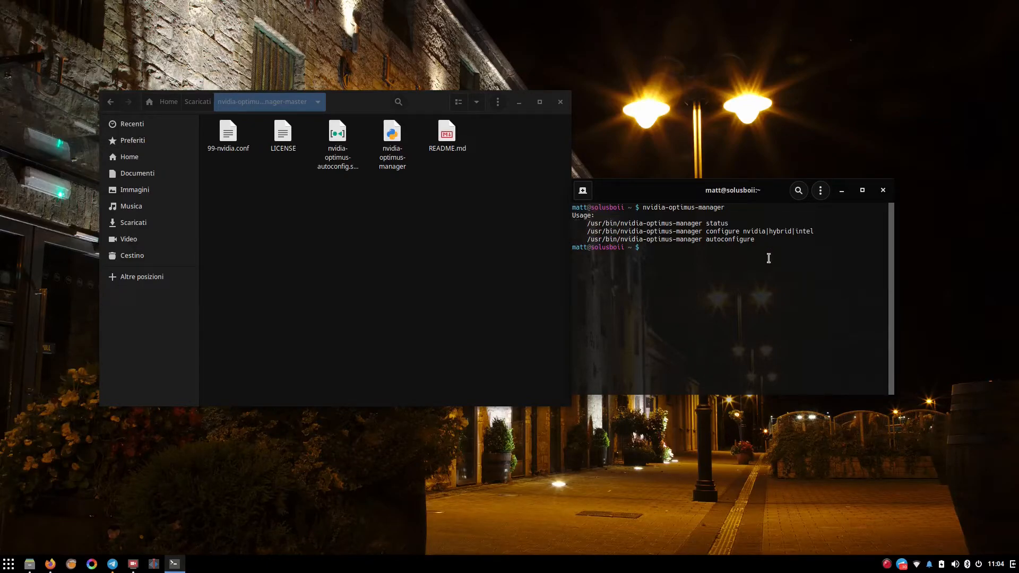
pyautogui.write('nvidia-optimus-manager status')
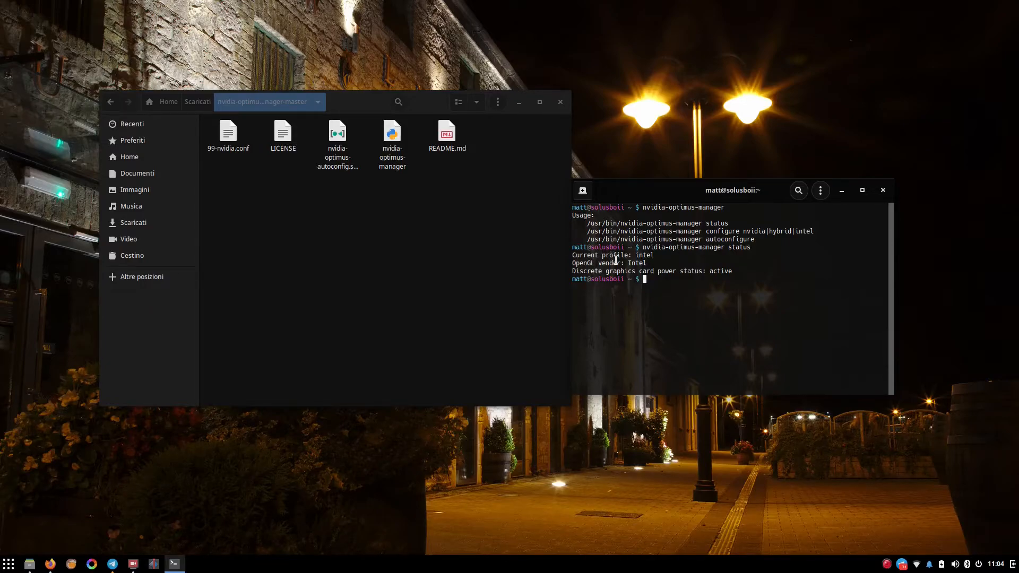
pyautogui.moveTo(649, 255)
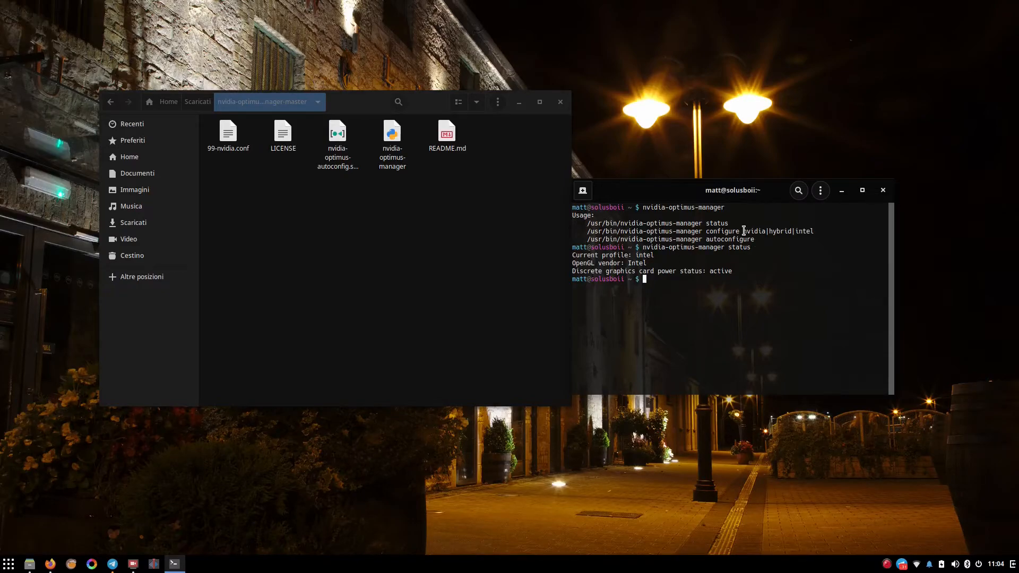
# Highlight the intel and hybrid options in the manager's usage line.
pyautogui.doubleClick(752, 230)
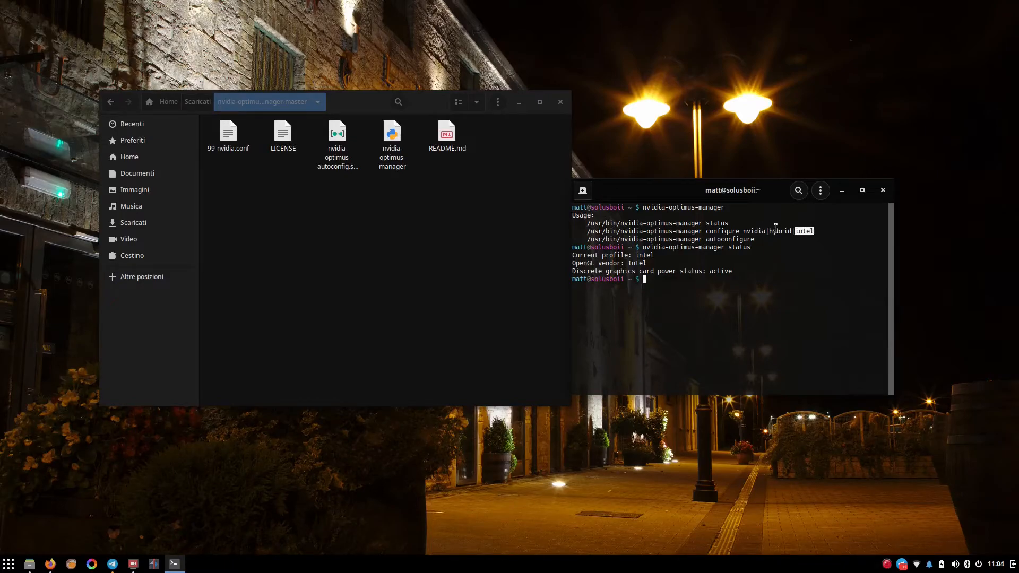
pyautogui.moveTo(772, 230)
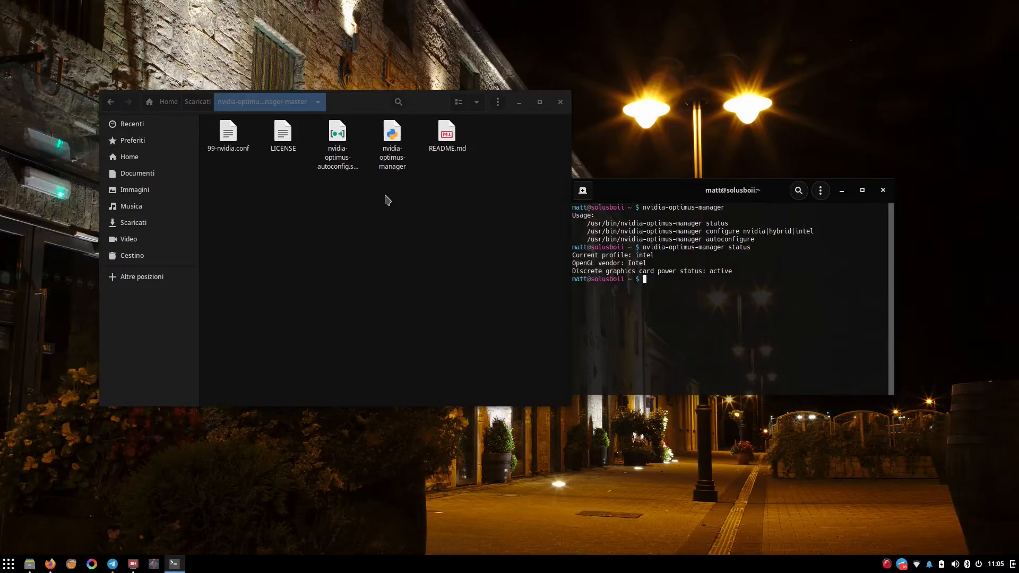
pyautogui.moveTo(604, 194)
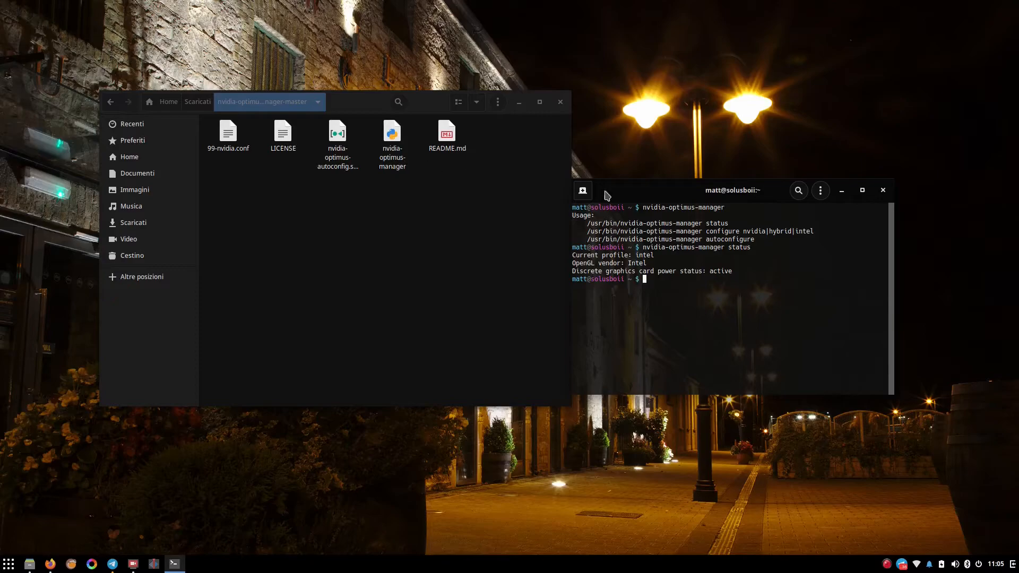
pyautogui.moveTo(786, 231)
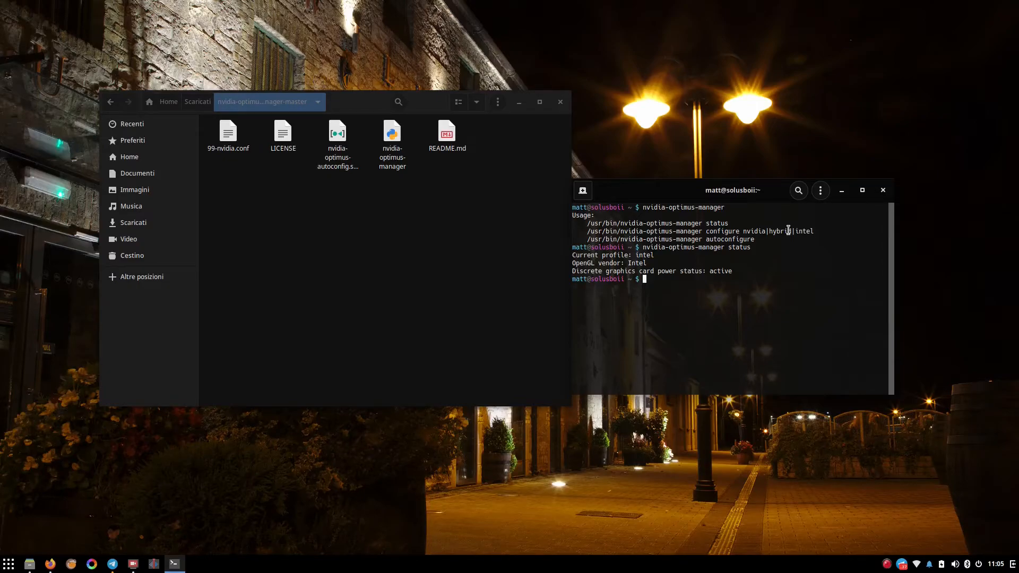
pyautogui.doubleClick(778, 231)
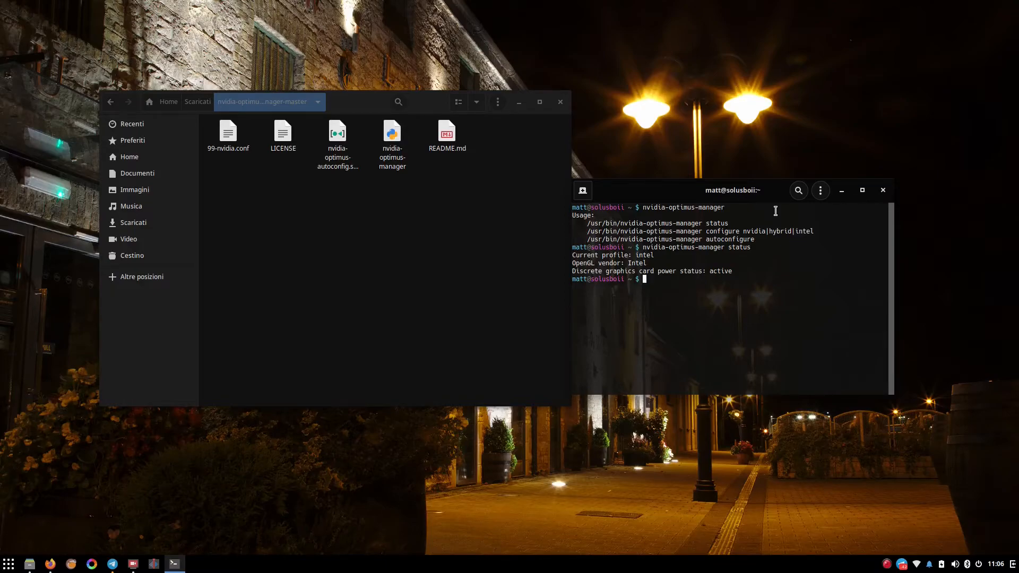
# Clear the stray 'w' from the prompt and drag the terminal window up and right.
pyautogui.write('w')
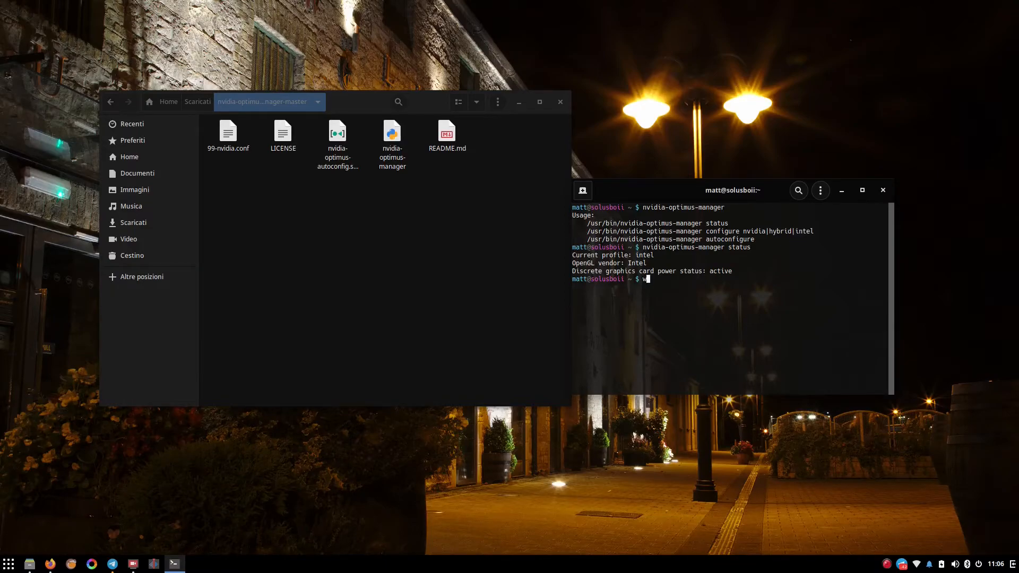
pyautogui.press('BackSpace')
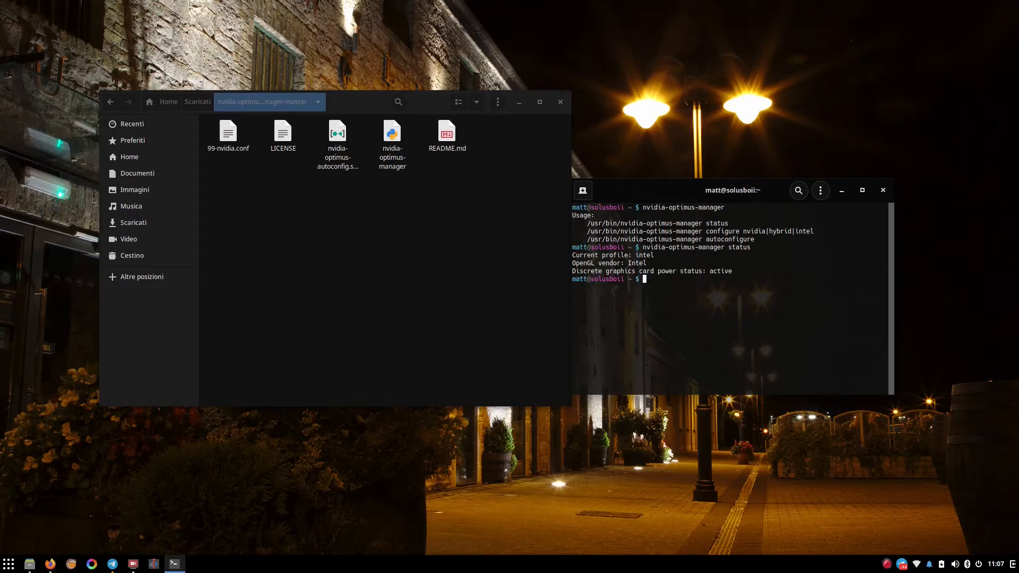
pyautogui.moveTo(761, 192)
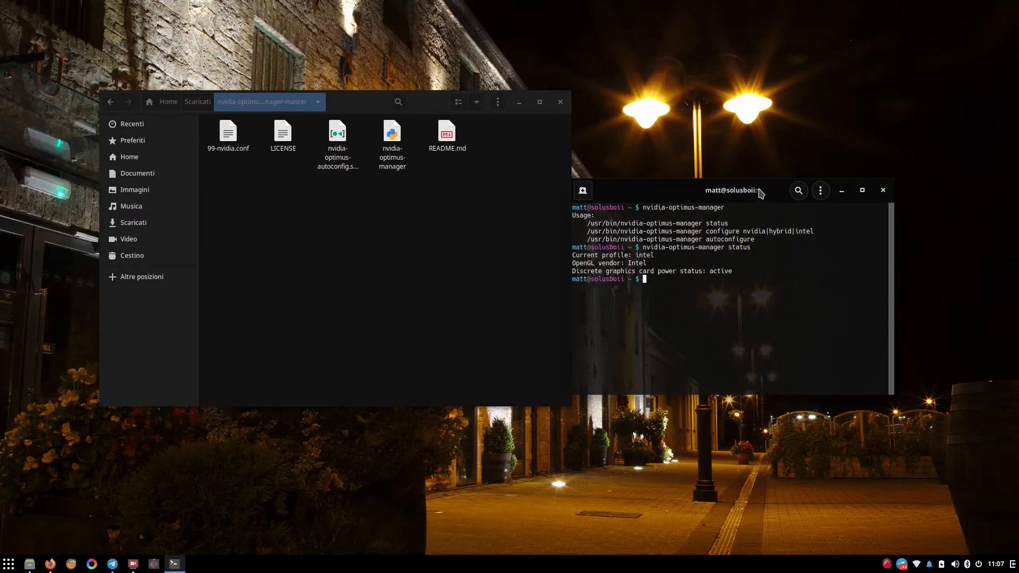
pyautogui.moveTo(715, 189); pyautogui.dragTo(770, 144)
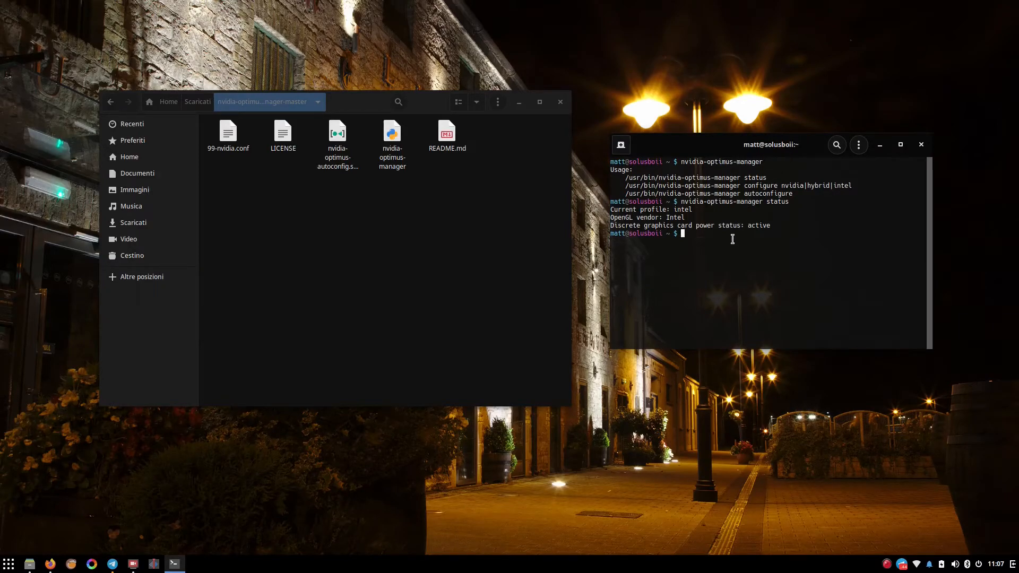
pyautogui.moveTo(730, 220)
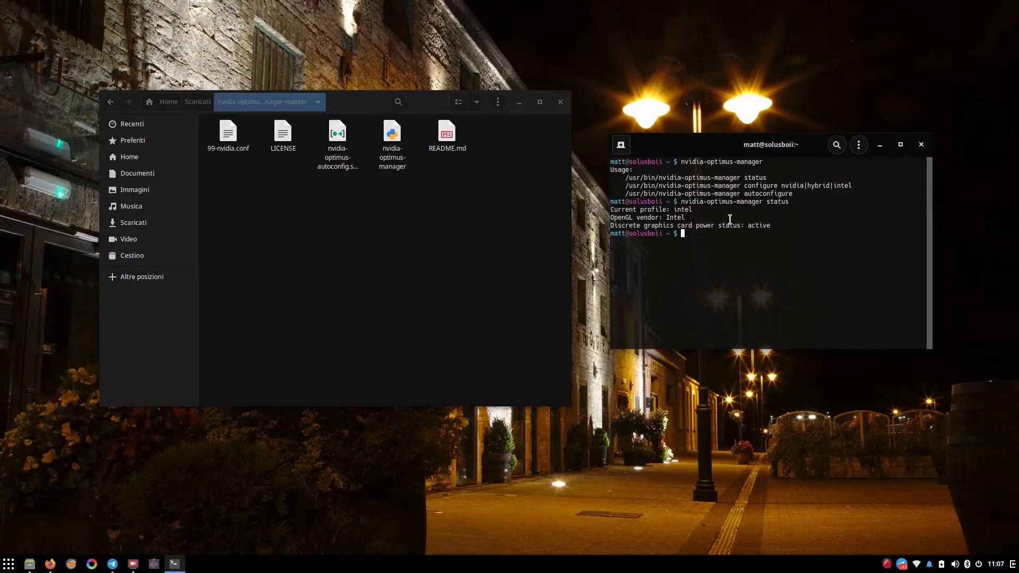
pyautogui.write('nvidia-optimus-manager s')
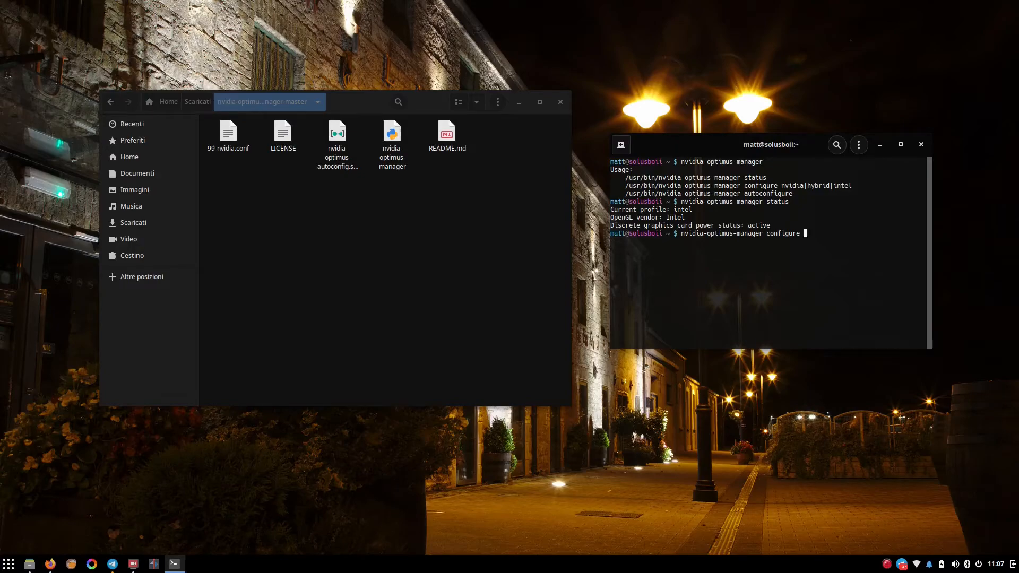
pyautogui.write('hy')
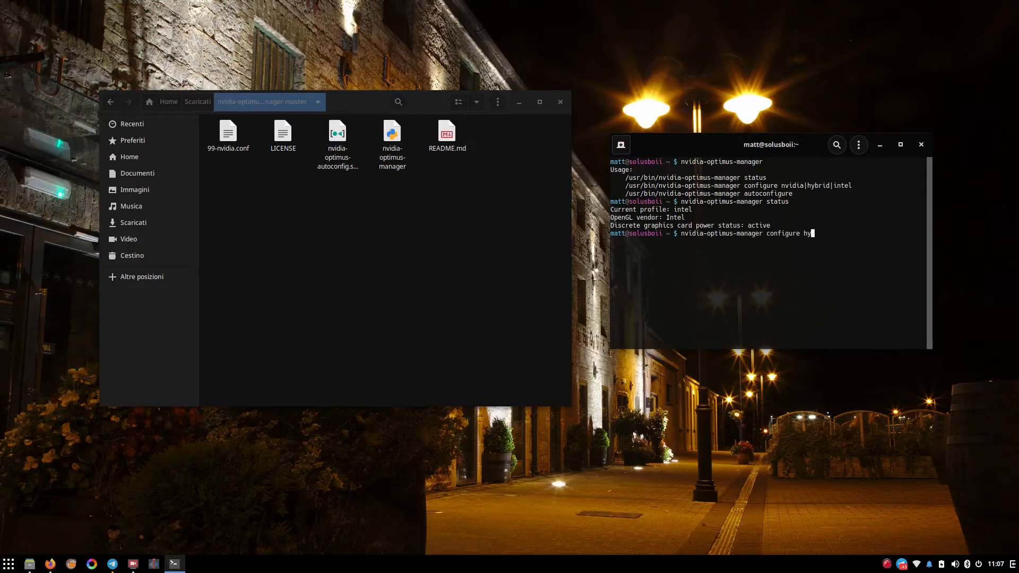
pyautogui.write('brid')
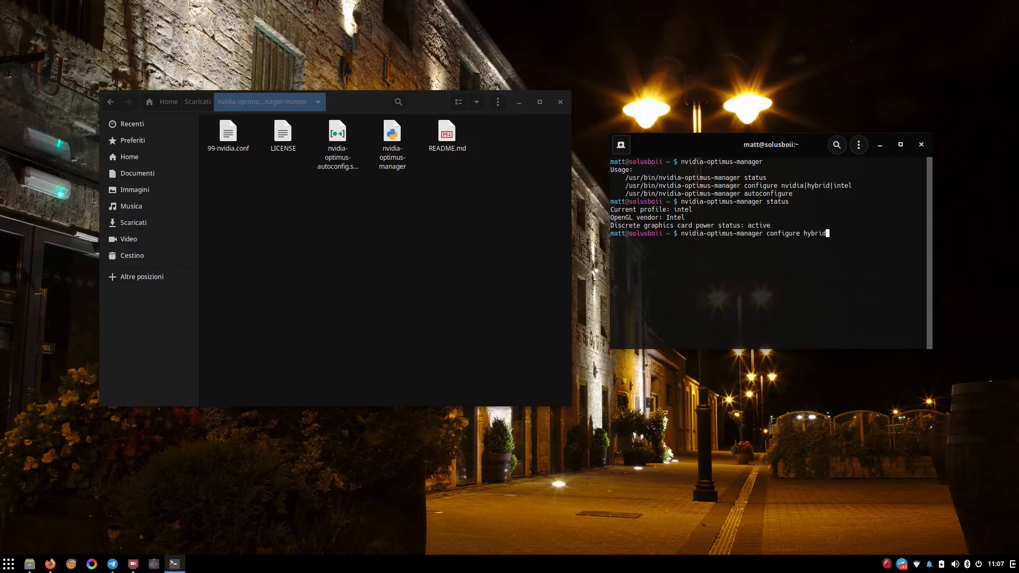
pyautogui.press('BackSpace')
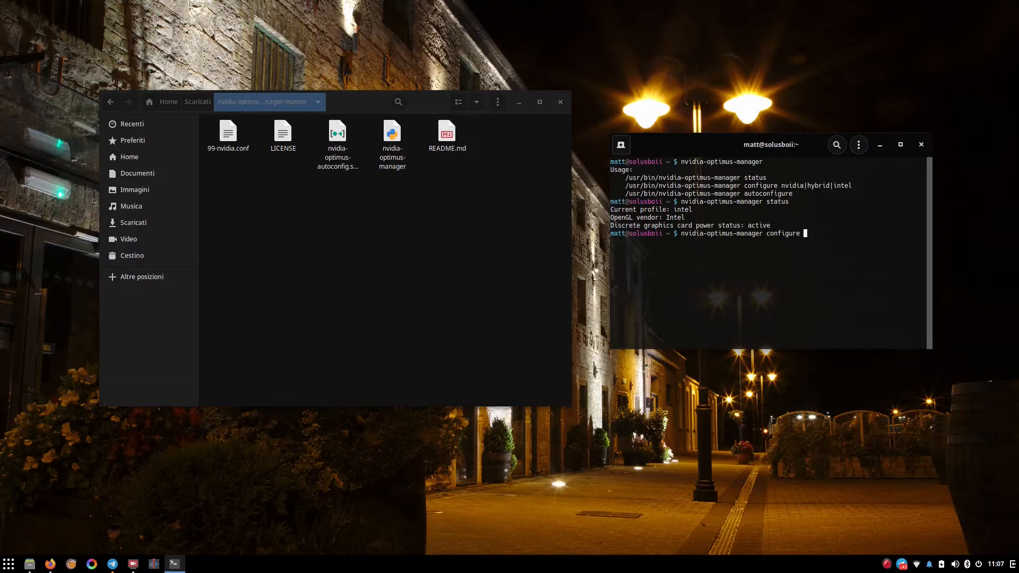
pyautogui.write('nvidia')
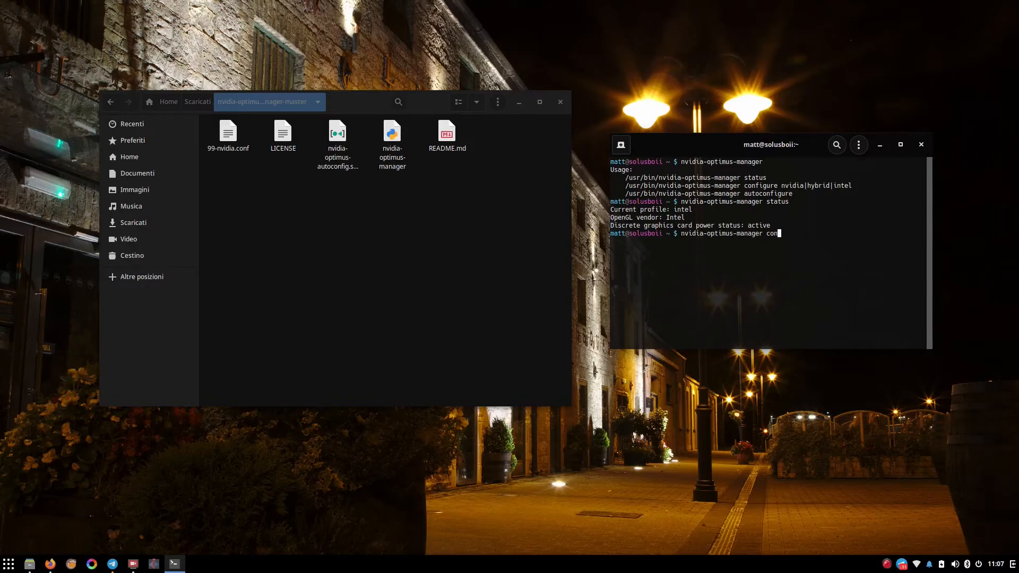
pyautogui.press('BackSpace')
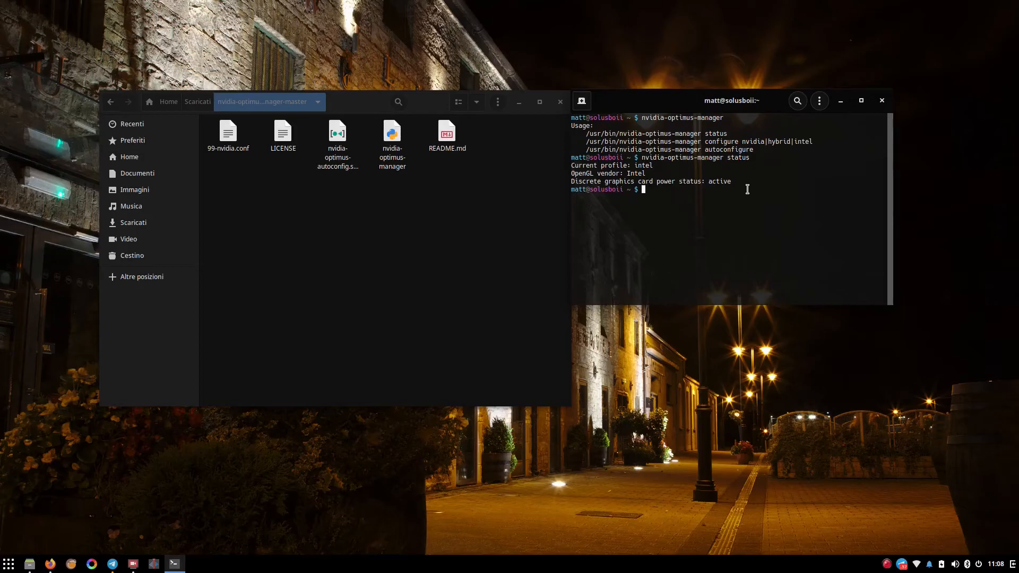
pyautogui.write('w')
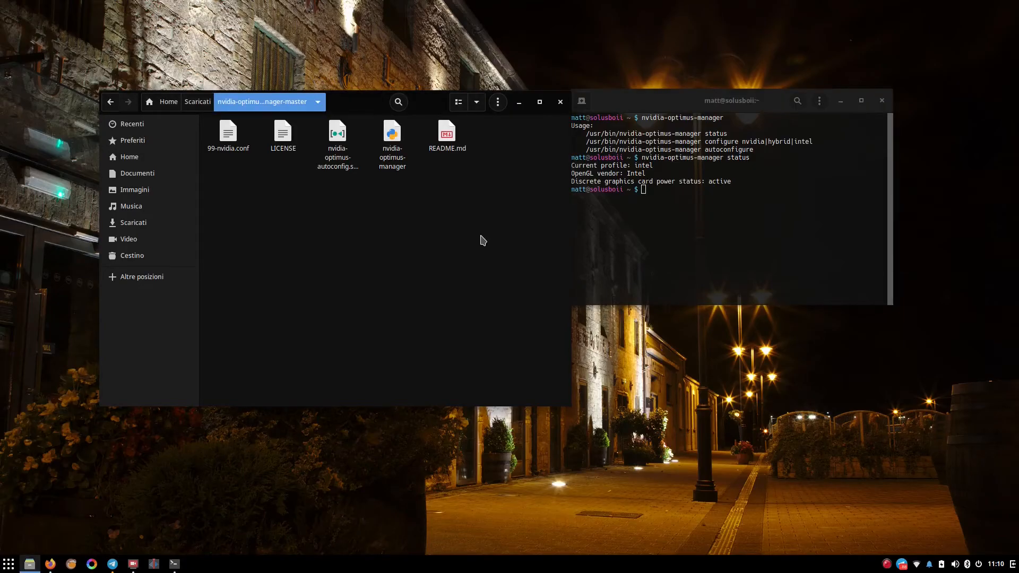
pyautogui.moveTo(146, 546)
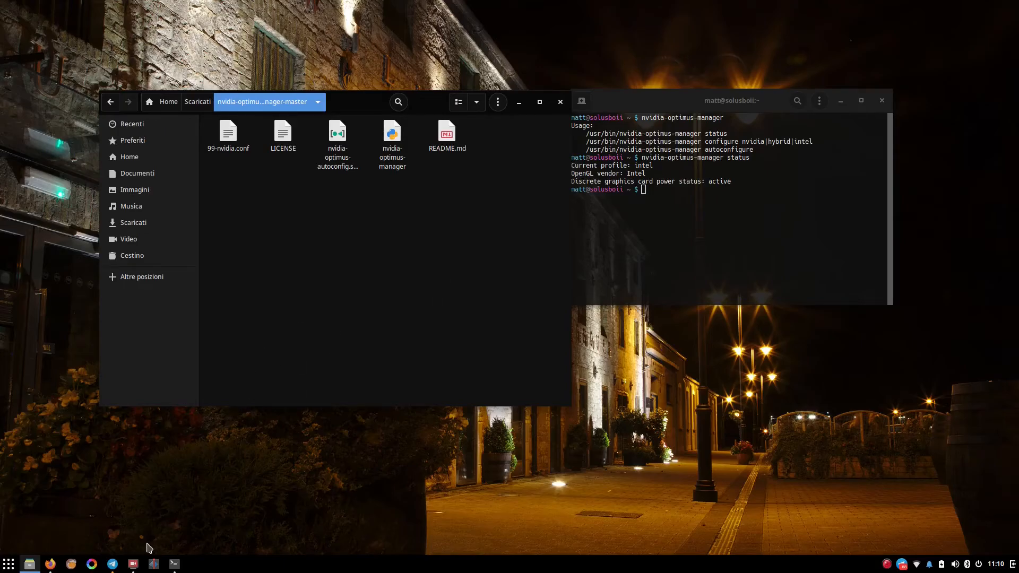
# Restore the SimpleScreenRecorder window from the taskbar and drag it further left.
pyautogui.click(132, 563)
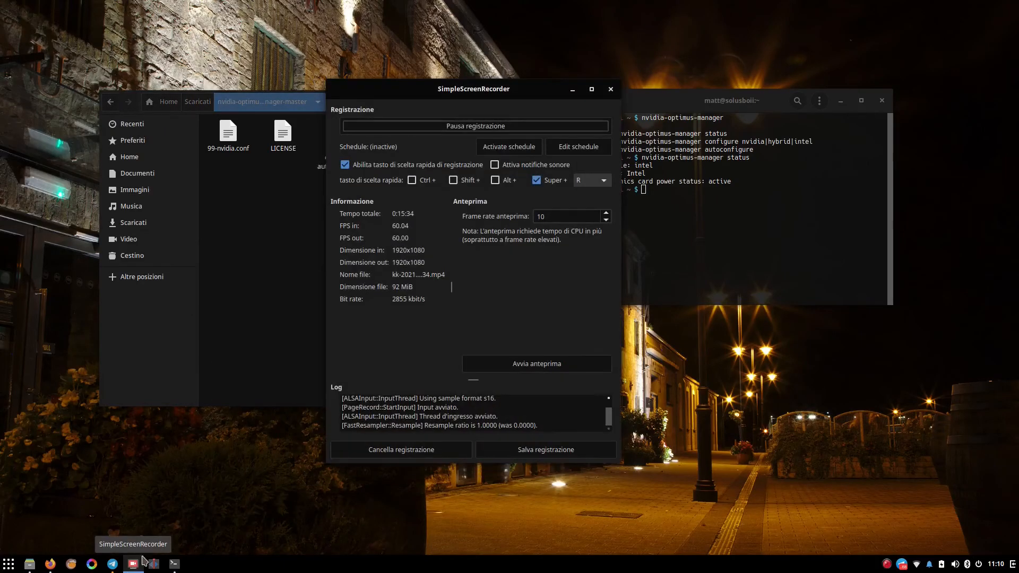
pyautogui.moveTo(584, 277)
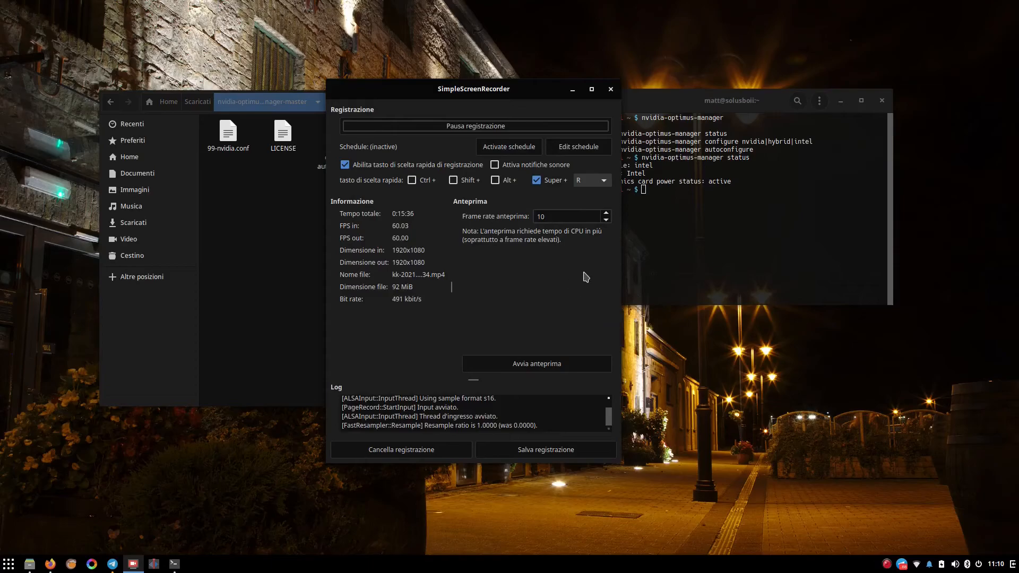
pyautogui.moveTo(505, 308)
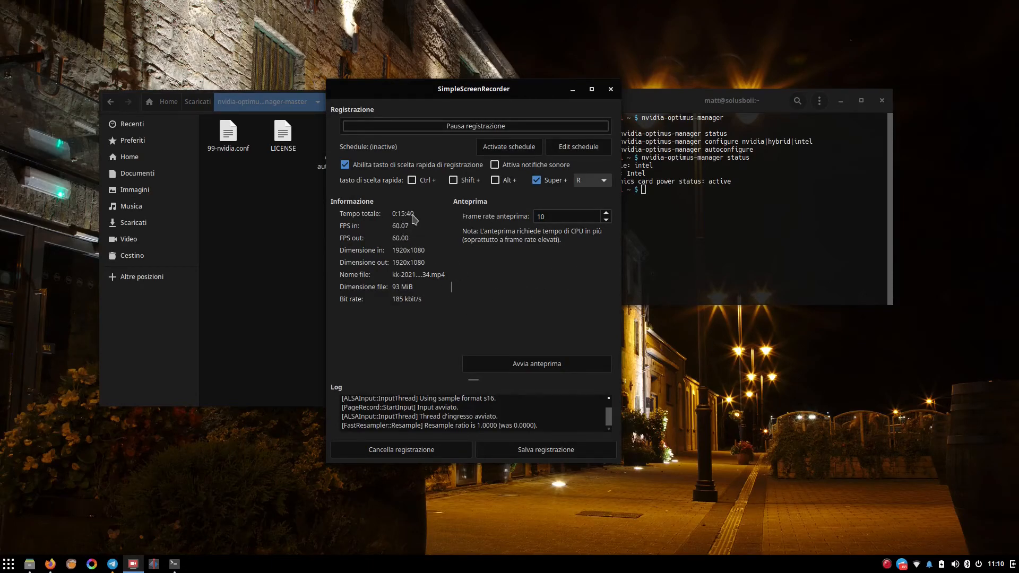
pyautogui.moveTo(473, 89); pyautogui.dragTo(365, 84)
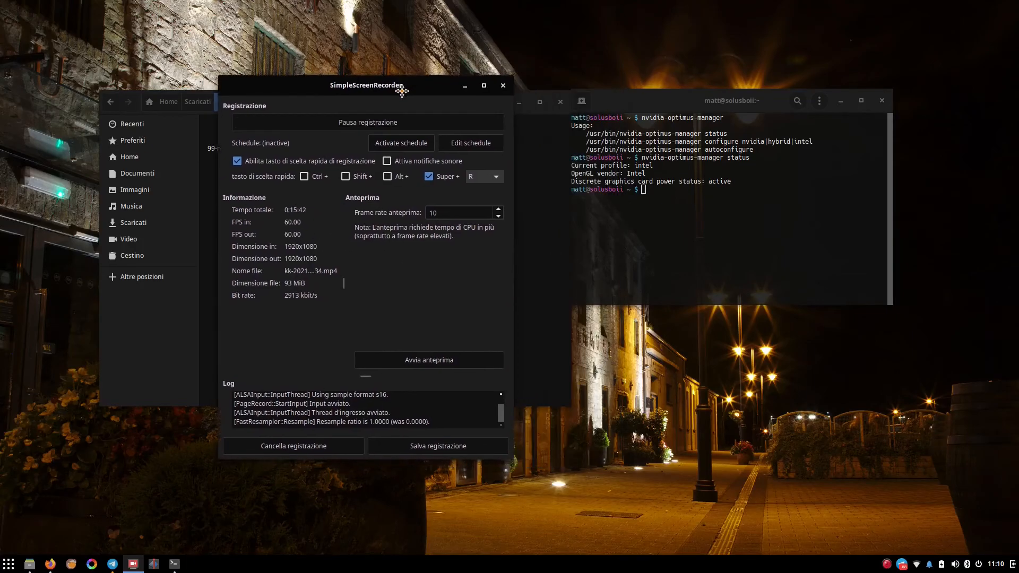